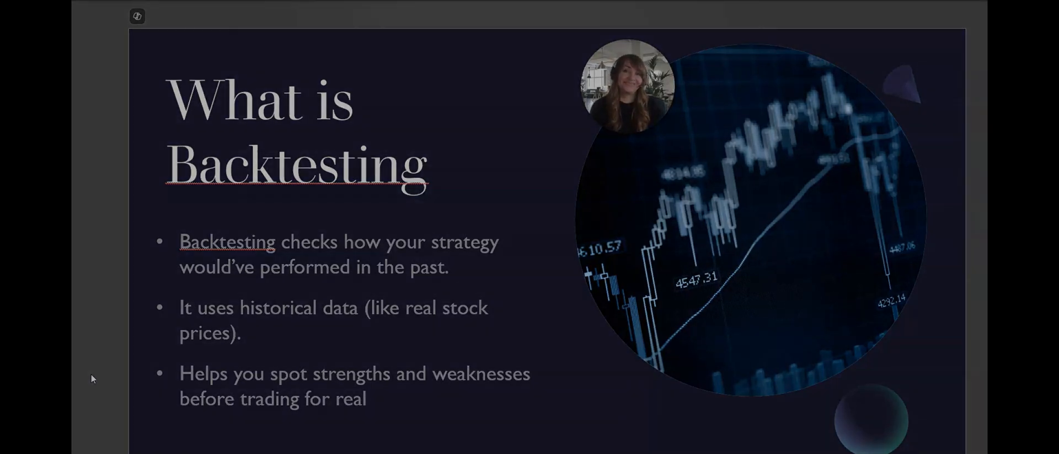
# In the Episode 3 notebook, run the yfinance, pandas, numpy and matplotlib import cell.
pyautogui.press('right')
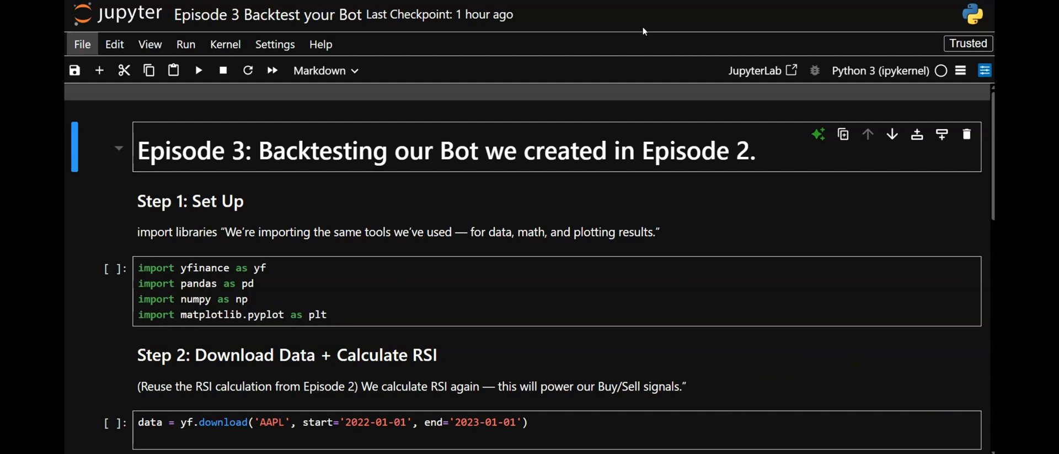
pyautogui.moveTo(345, 192)
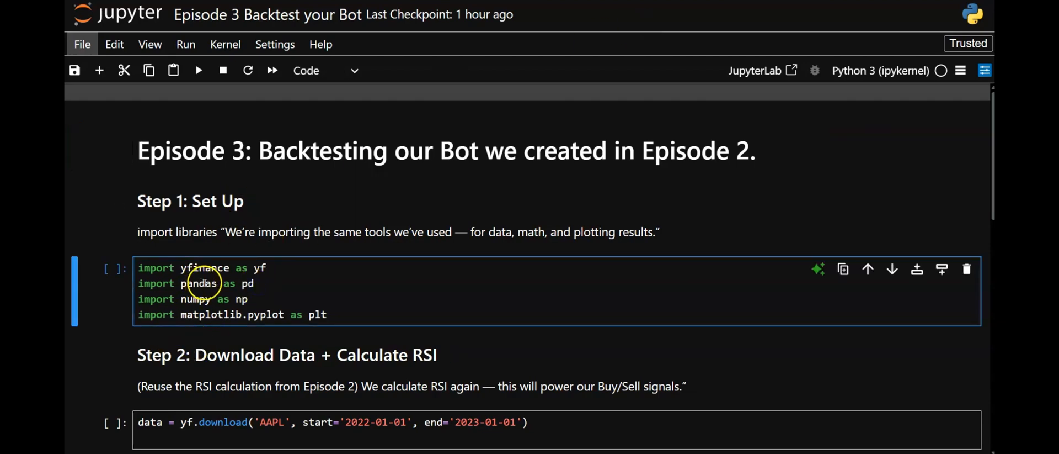
pyautogui.click(203, 283)
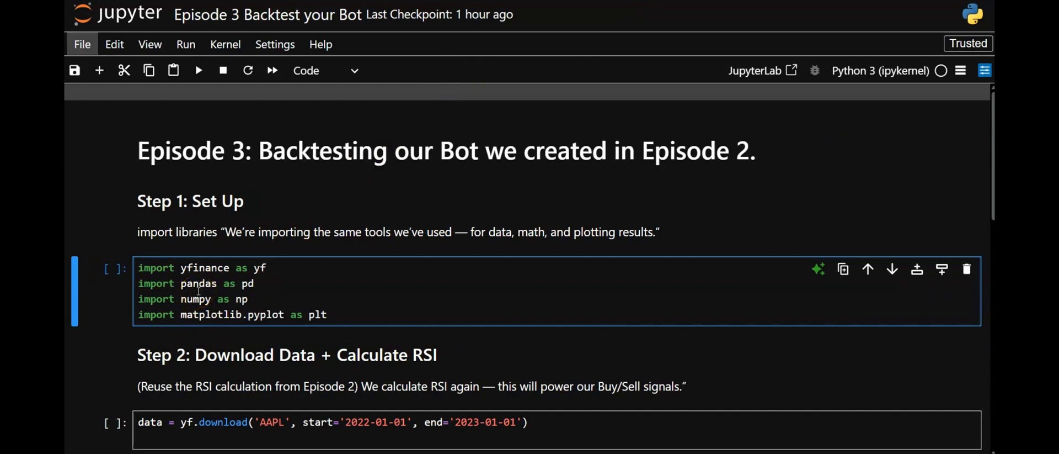
pyautogui.click(259, 283)
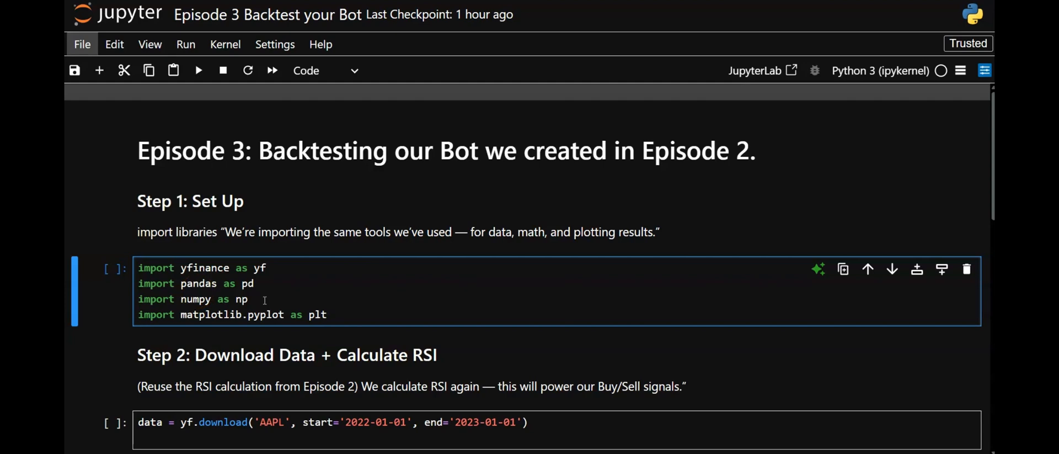
pyautogui.click(260, 283)
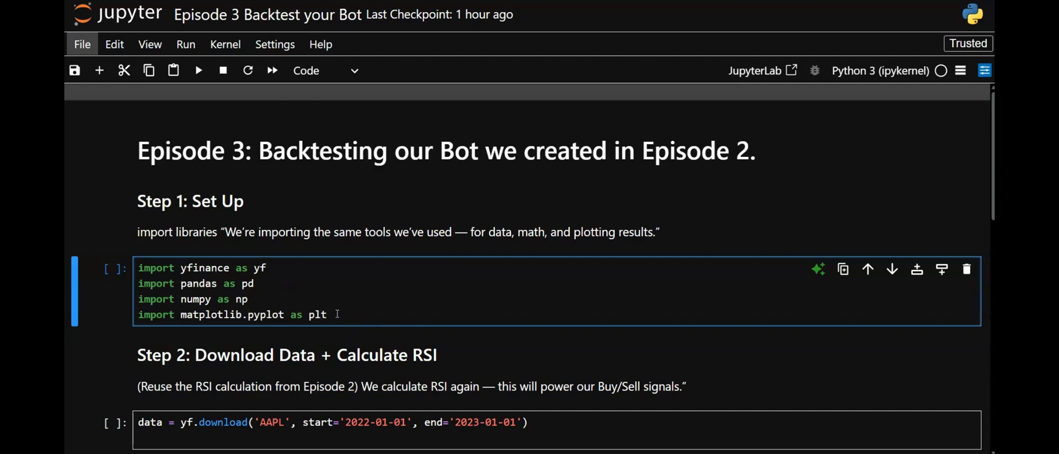
pyautogui.click(258, 283)
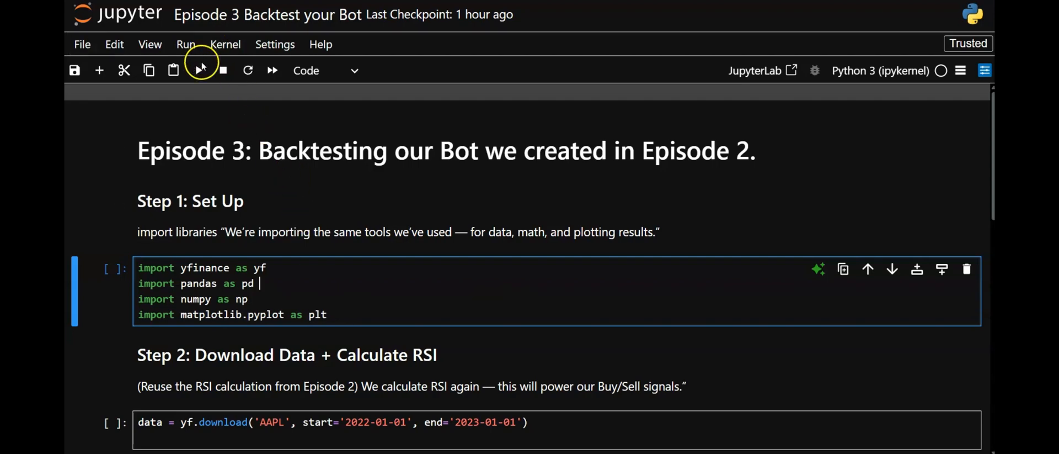
pyautogui.click(199, 70)
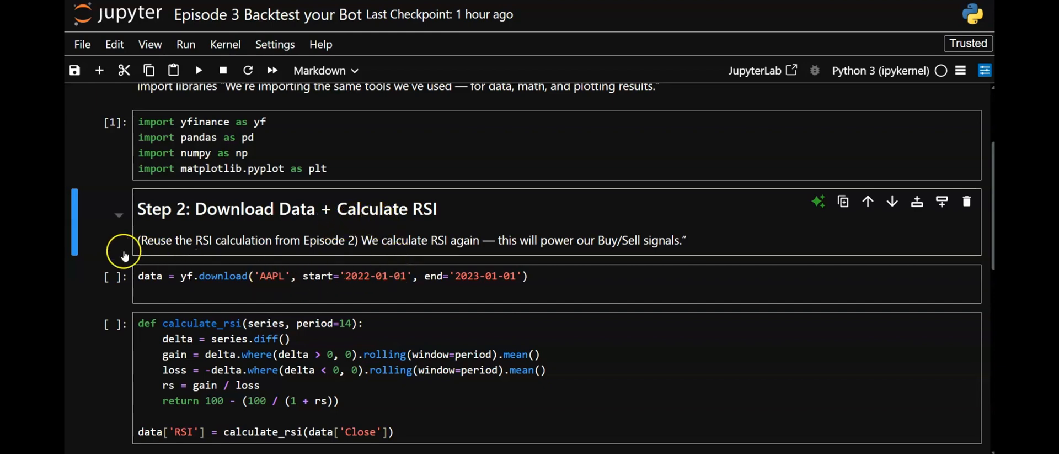
pyautogui.moveTo(311, 250)
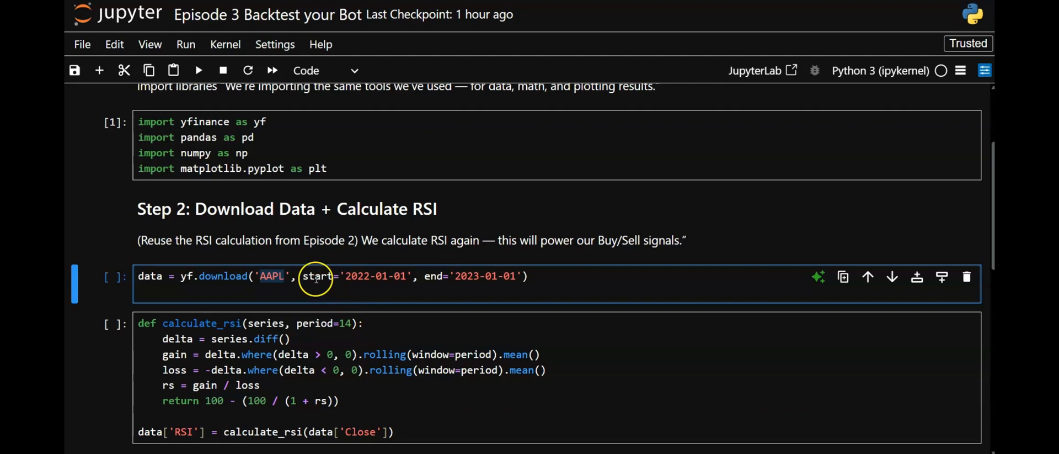
# Check the 2022-01-01 to 2023-01-01 dates in the yf.download cell and run it.
pyautogui.click(344, 276)
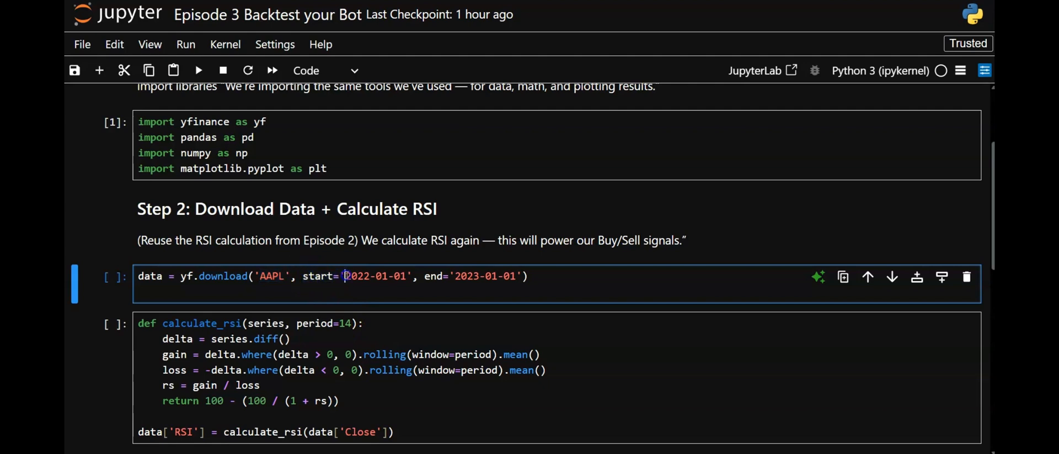
pyautogui.doubleClick(375, 276)
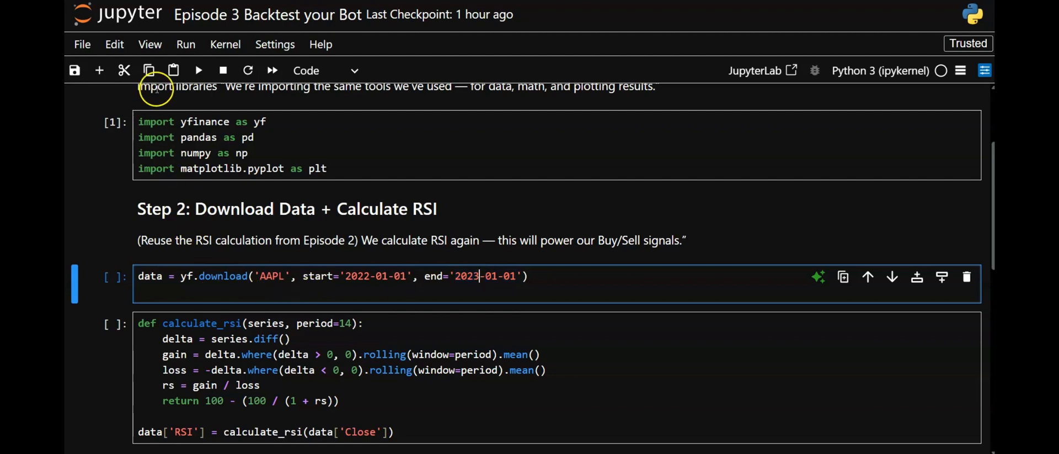
pyautogui.click(198, 69)
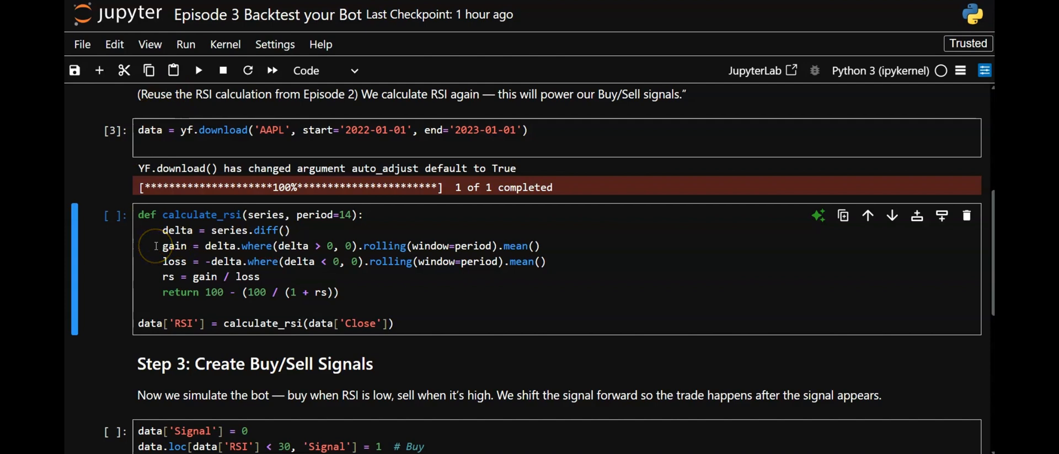
pyautogui.moveTo(582, 435)
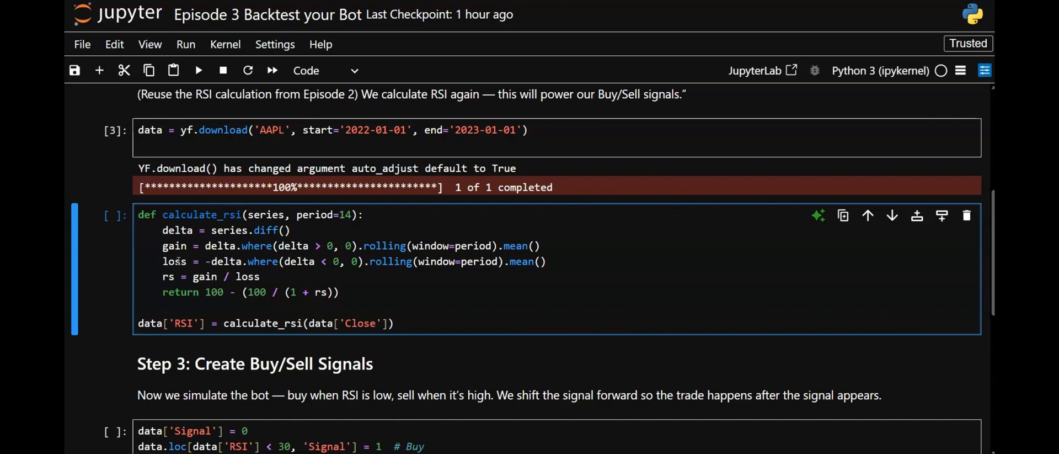
# Run the calculate_rsi cell to add the RSI column to data.
pyautogui.click(186, 286)
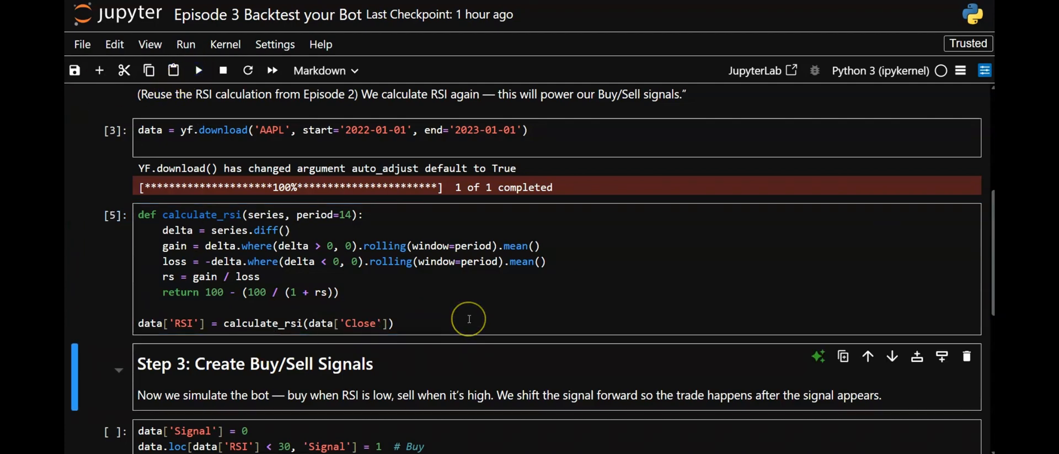
pyautogui.scroll(-3)
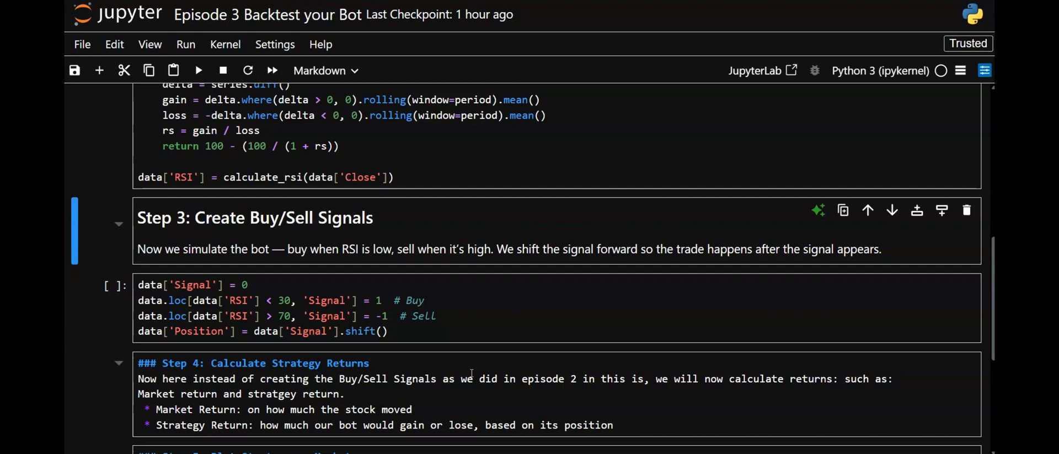
# Run the Signal/Position cell, adding Signal and shifted Position columns.
pyautogui.click(199, 70)
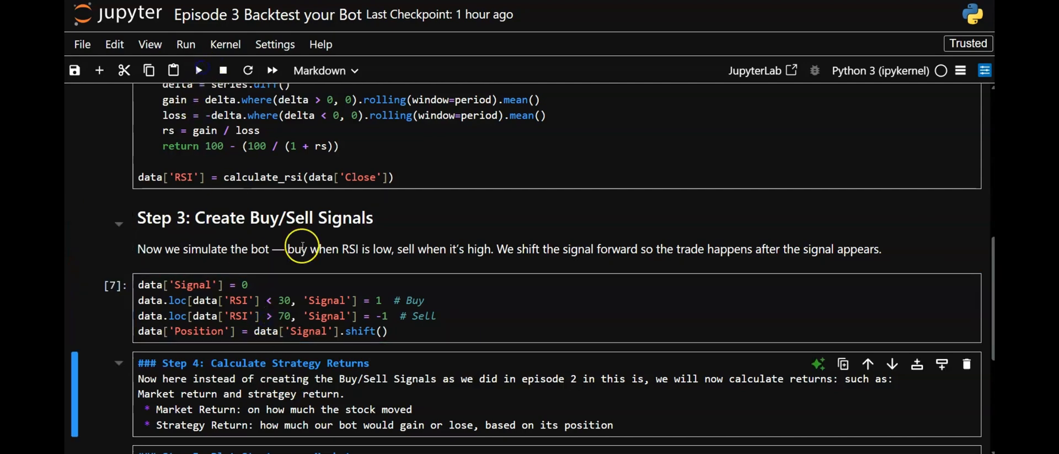
pyautogui.scroll(-3)
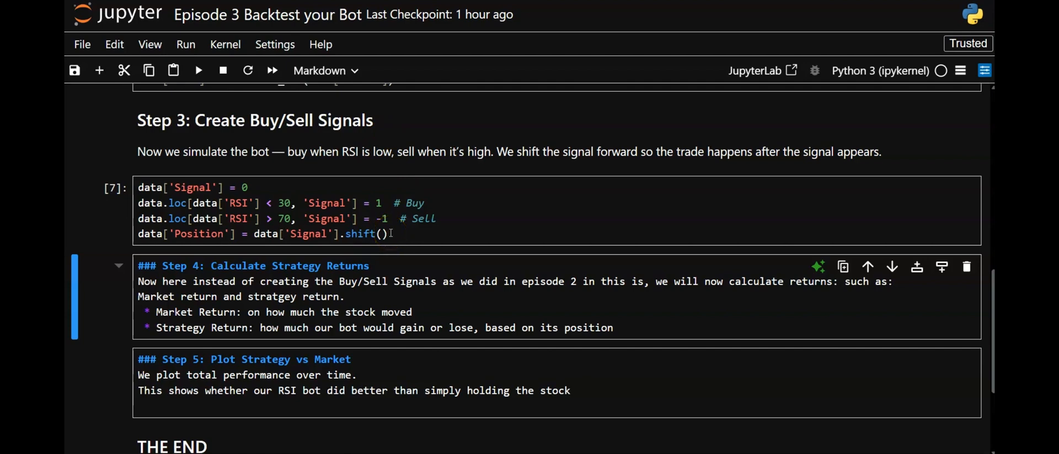
pyautogui.moveTo(215, 295)
pyautogui.write('data[')
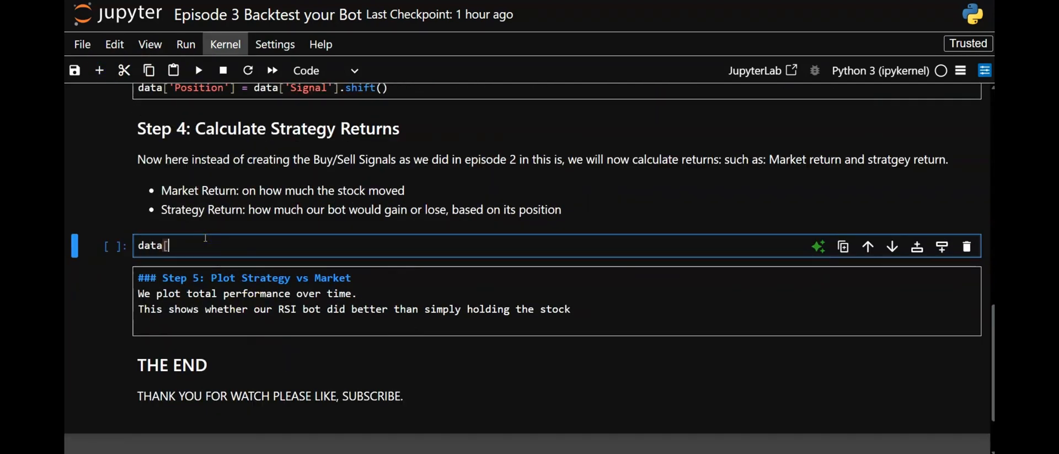
# Enter data['Market Return'] = data['Close'].pct_change() in the Step 4 cell.
pyautogui.write("'Mar")
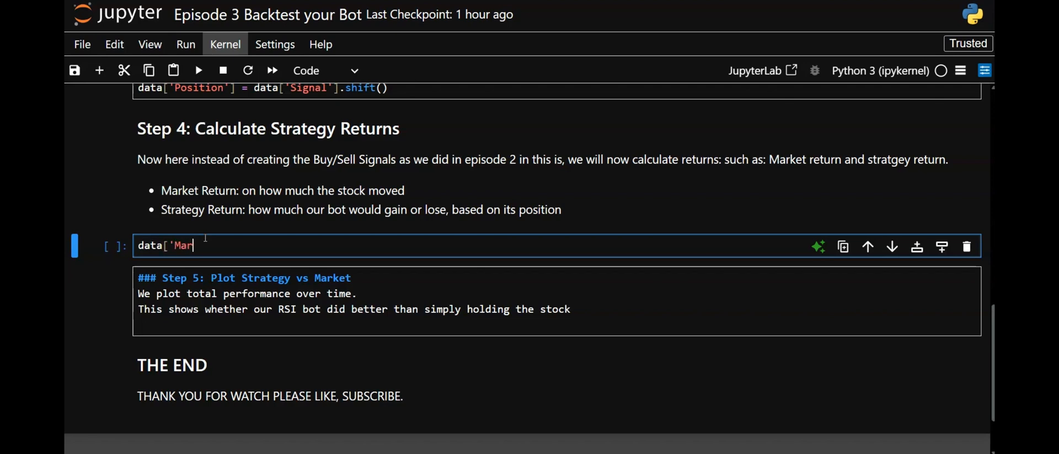
pyautogui.write('ket Re')
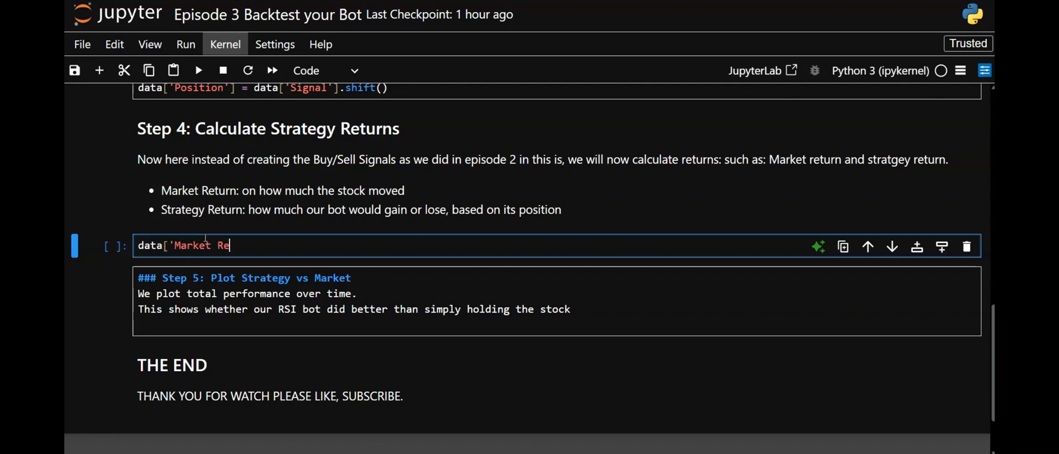
pyautogui.write("turn'")
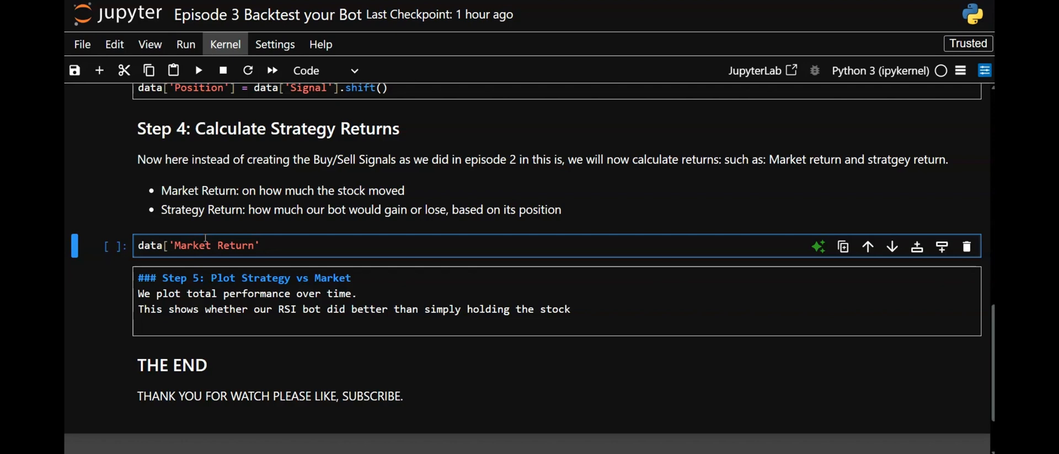
pyautogui.write('=')
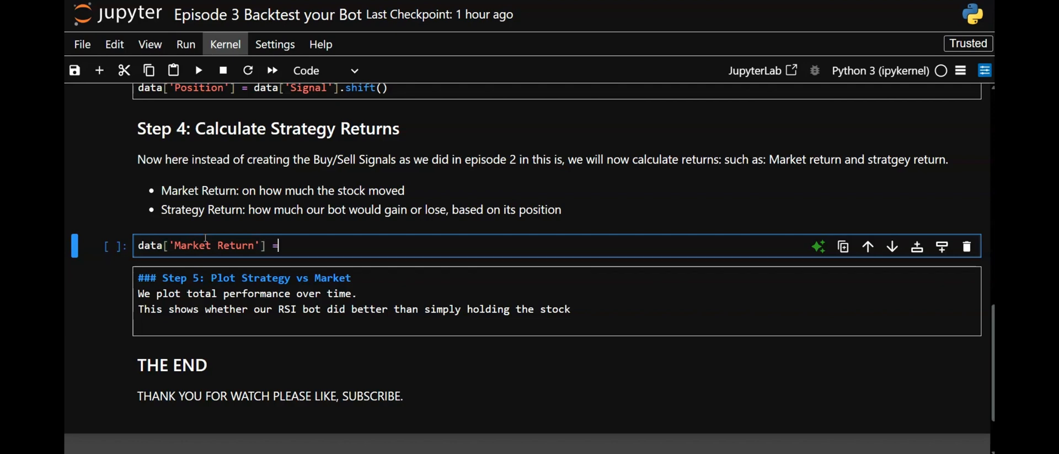
pyautogui.write('dat')
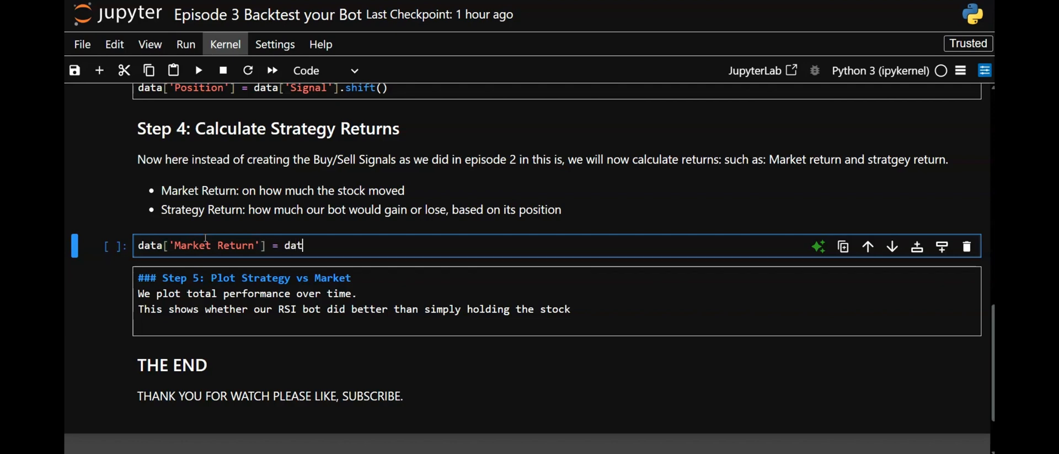
pyautogui.write("a['")
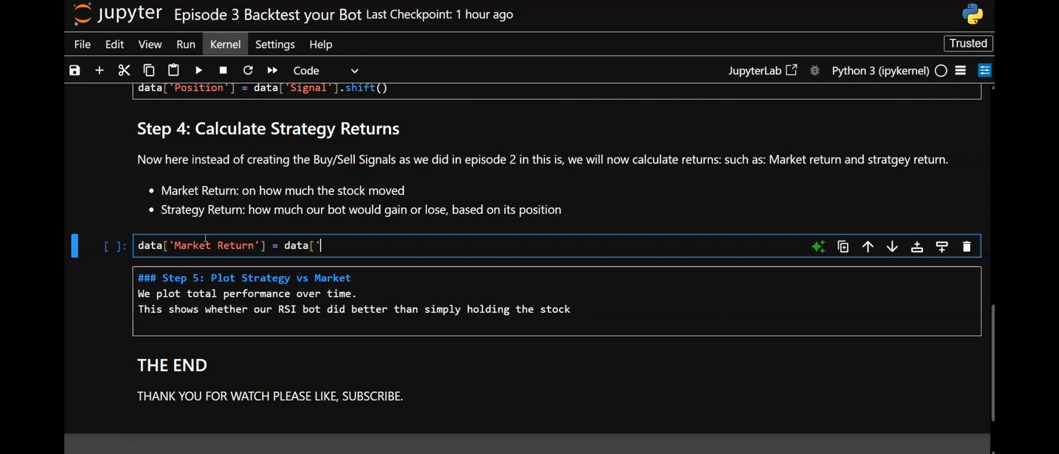
pyautogui.write('Close')
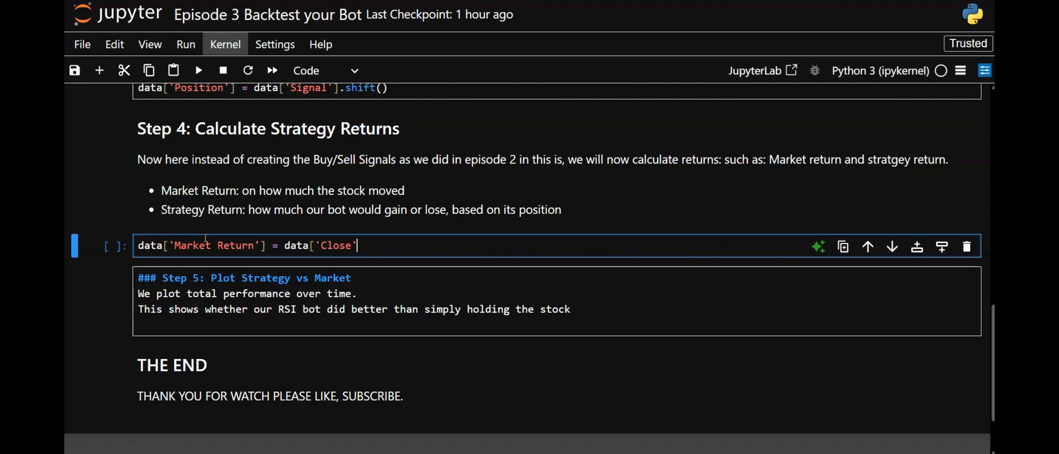
pyautogui.write('.p')
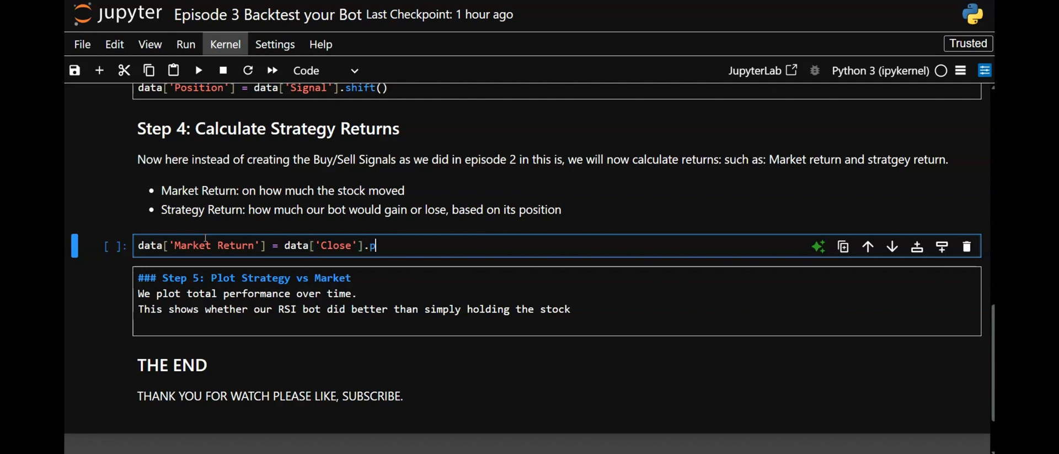
pyautogui.write('ct_c')
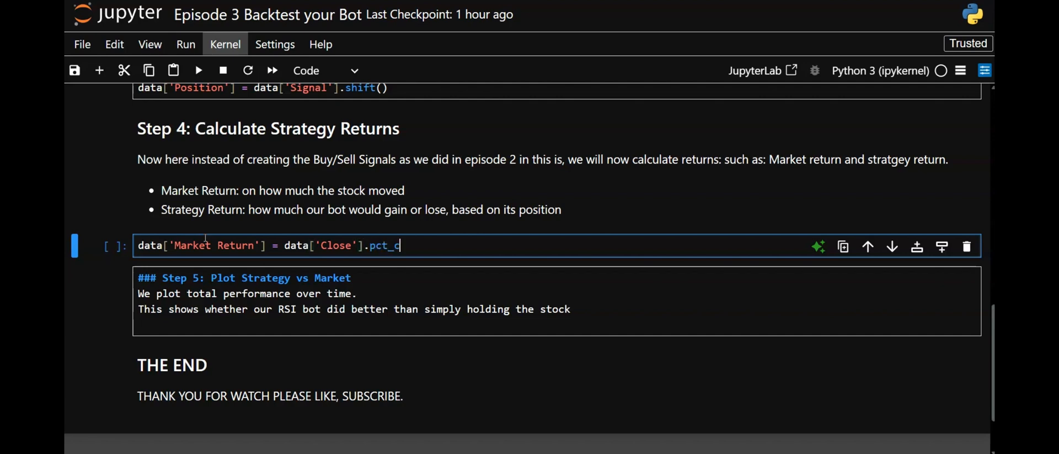
pyautogui.write('hange(')
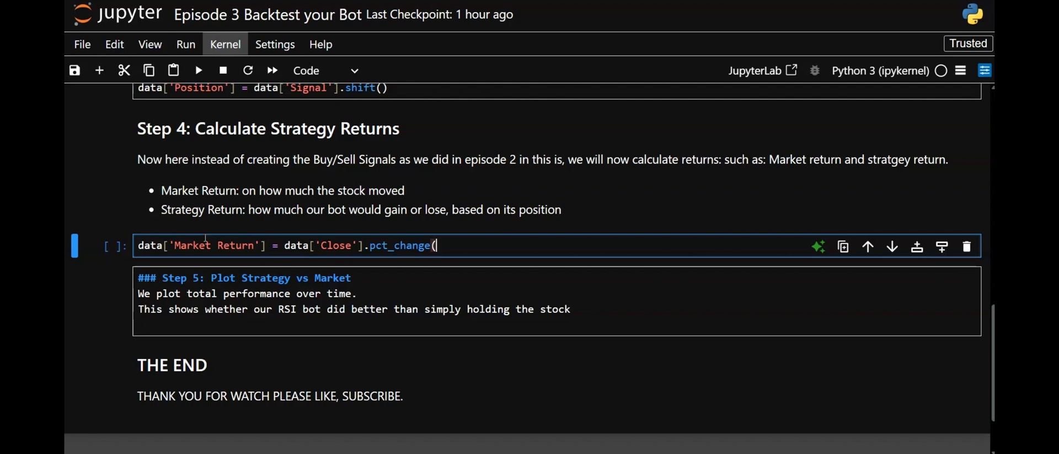
# Add data['Strategy Return'] = data['Market Return'] * data['Position'] and run the cell.
pyautogui.write('data[')
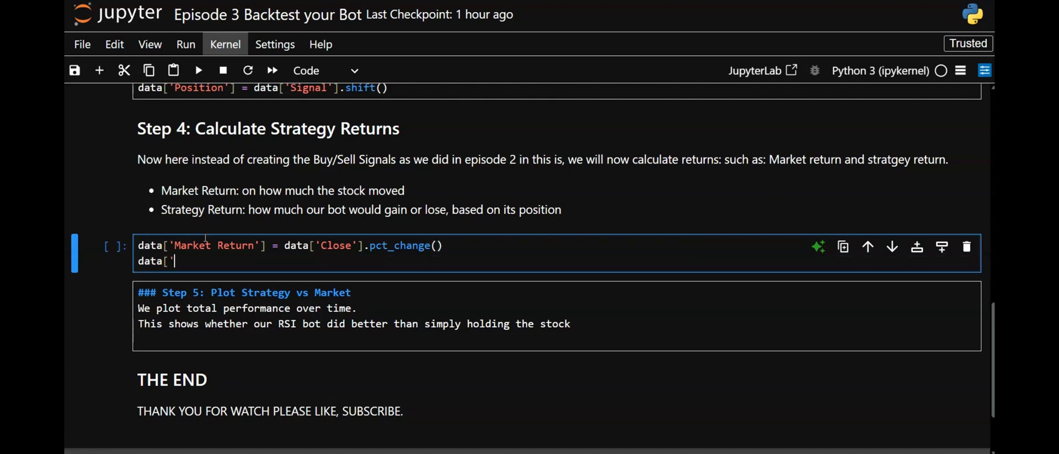
pyautogui.write('S')
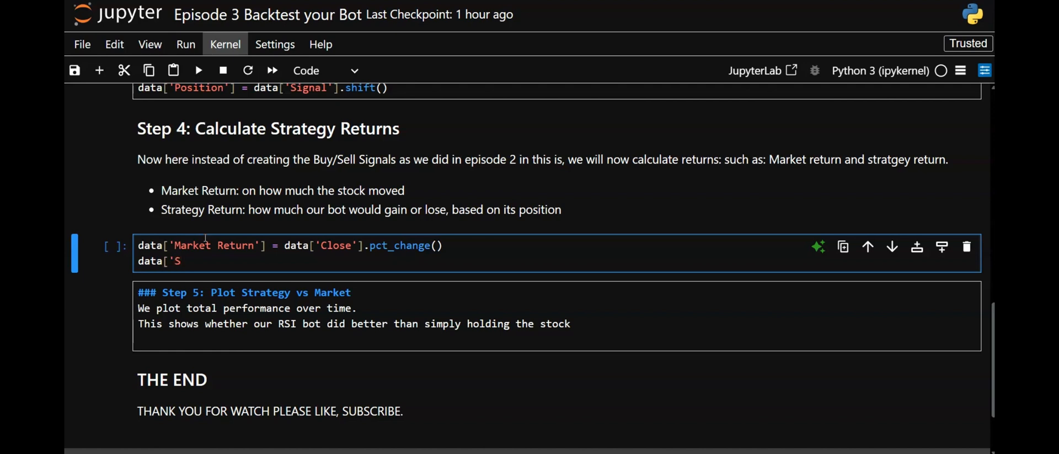
pyautogui.write('trategy R')
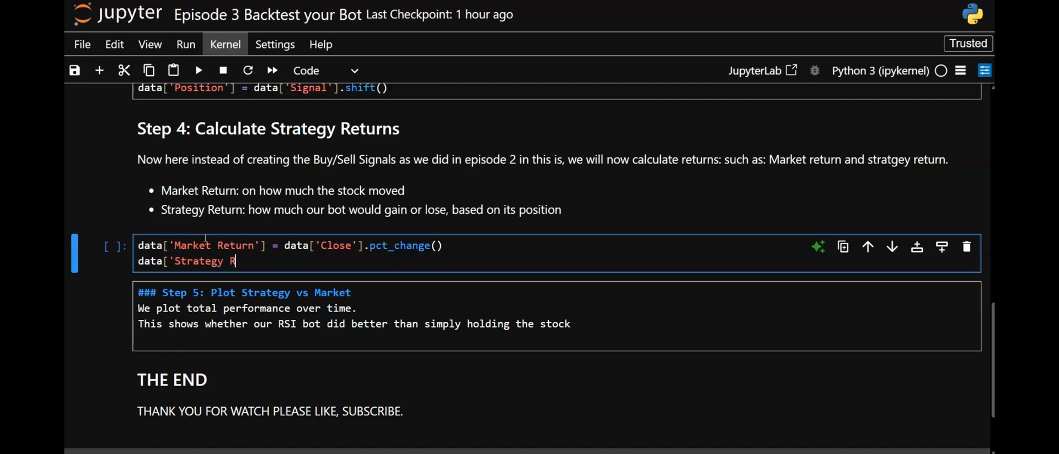
pyautogui.write('eturn]')
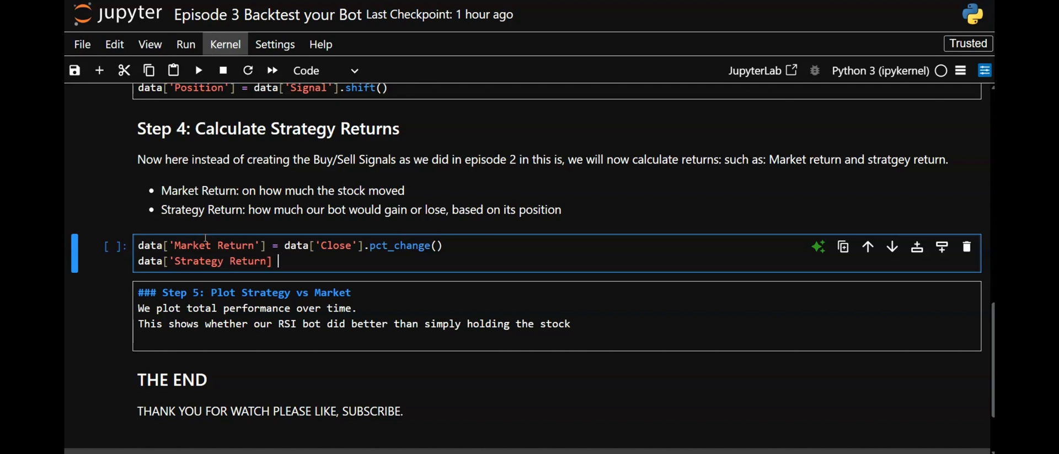
pyautogui.write("'")
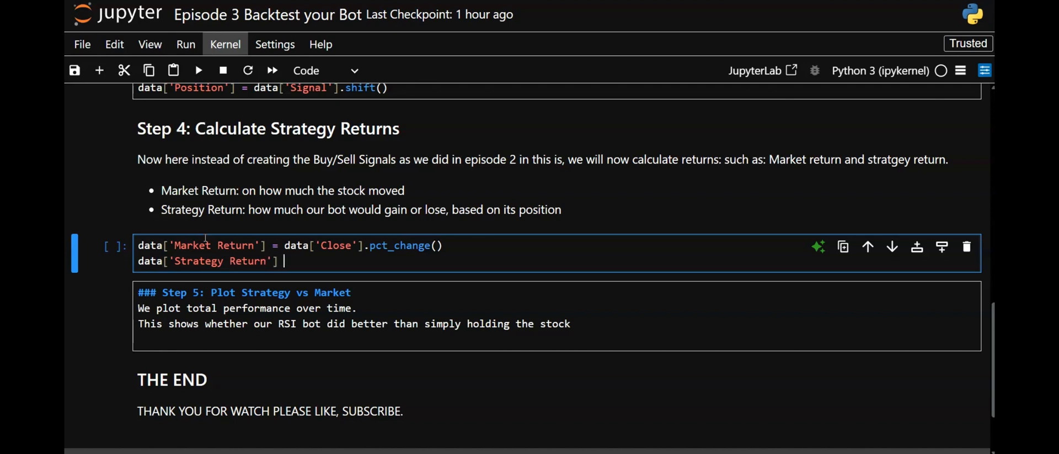
pyautogui.write('= d')
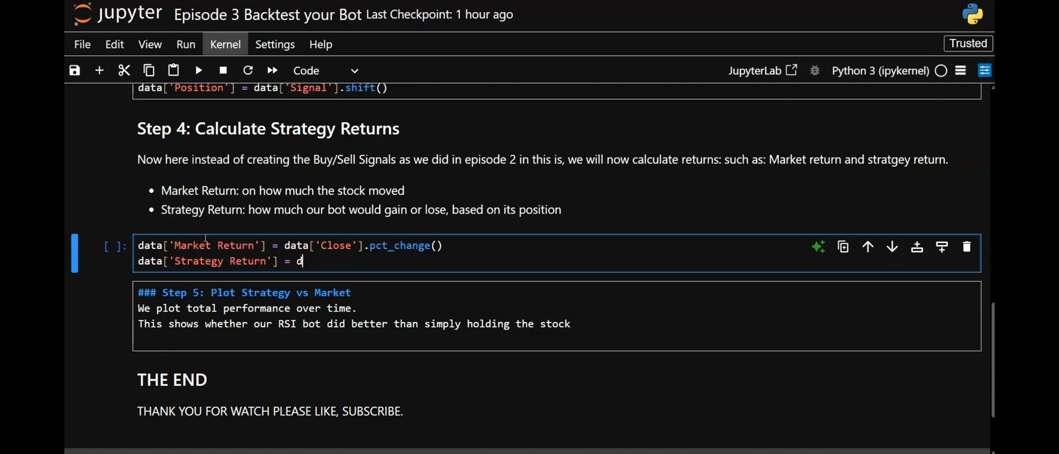
pyautogui.write("ata['M")
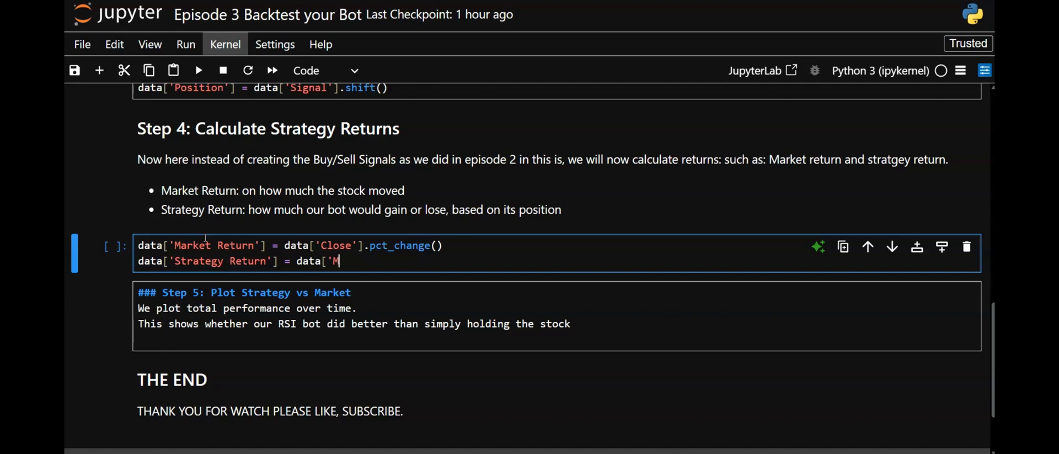
pyautogui.write('arket Ret')
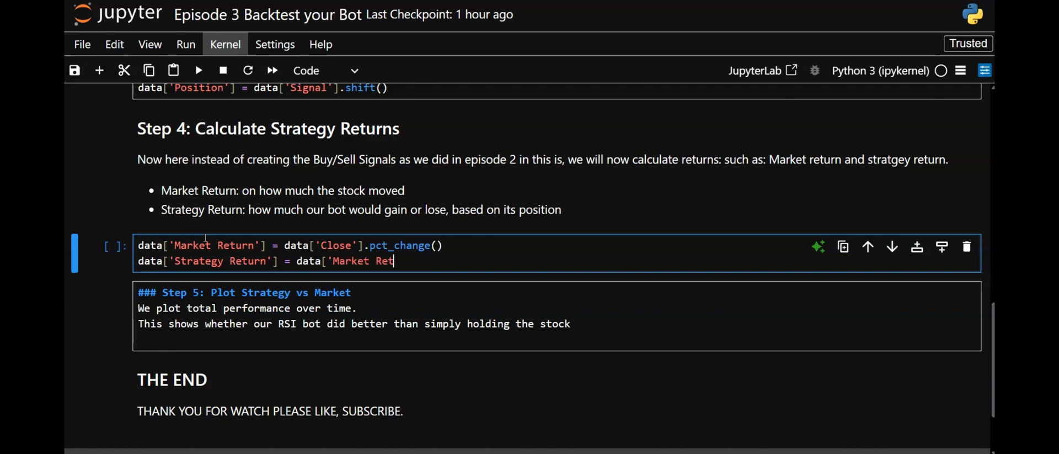
pyautogui.write("urn']")
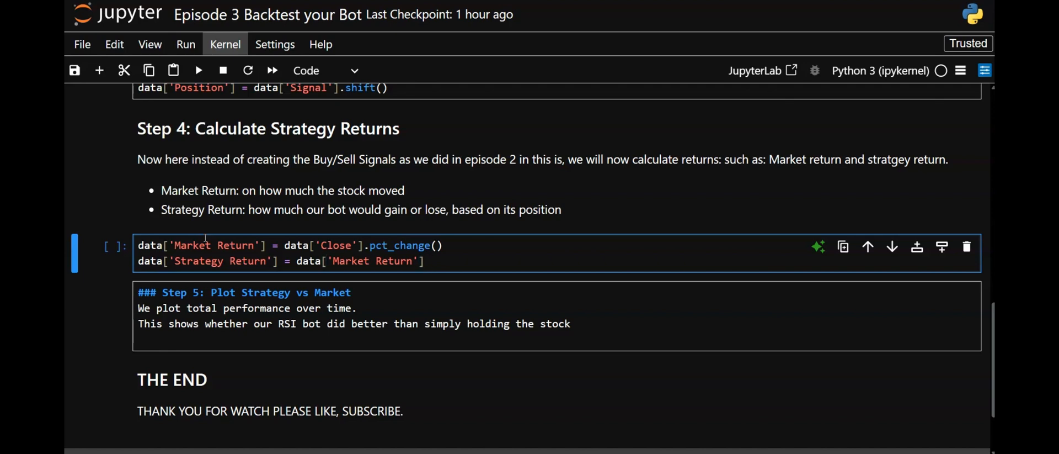
pyautogui.write('* d')
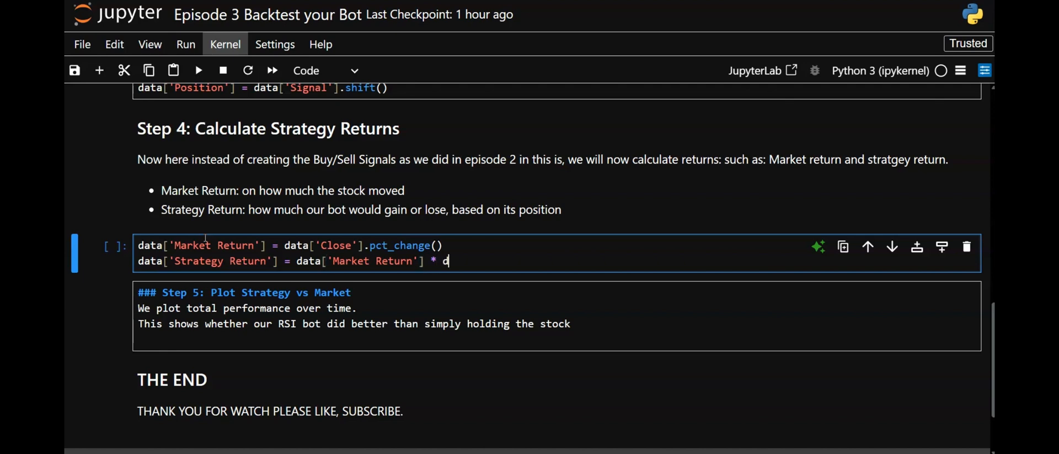
pyautogui.write("ata['p")
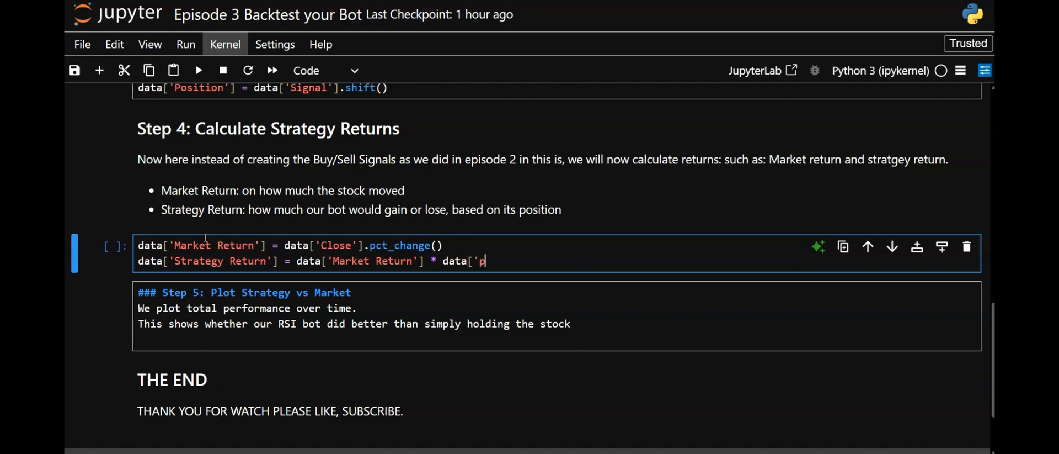
pyautogui.write('ositio')
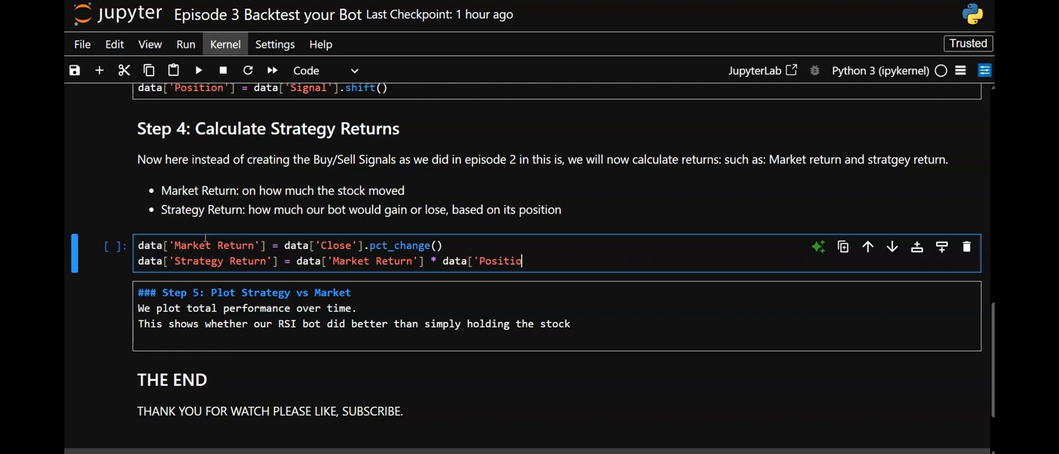
pyautogui.write("n']")
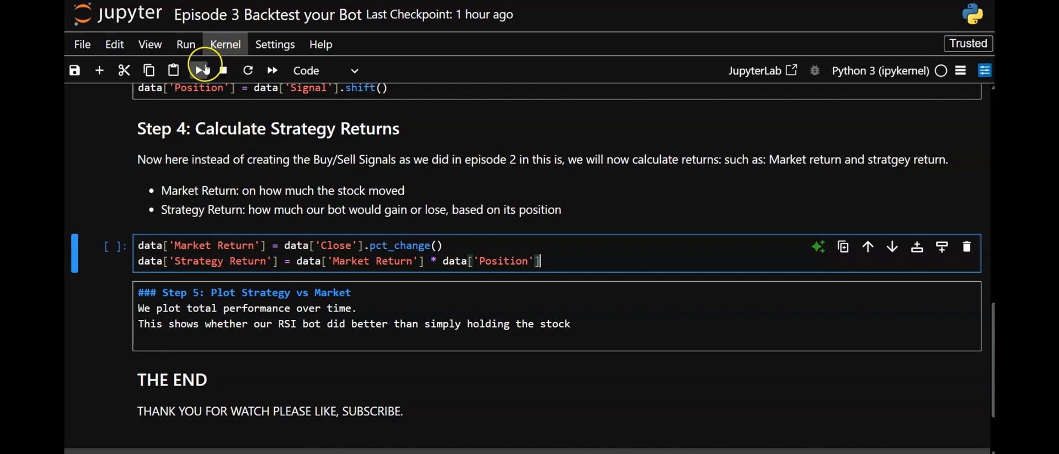
pyautogui.click(200, 70)
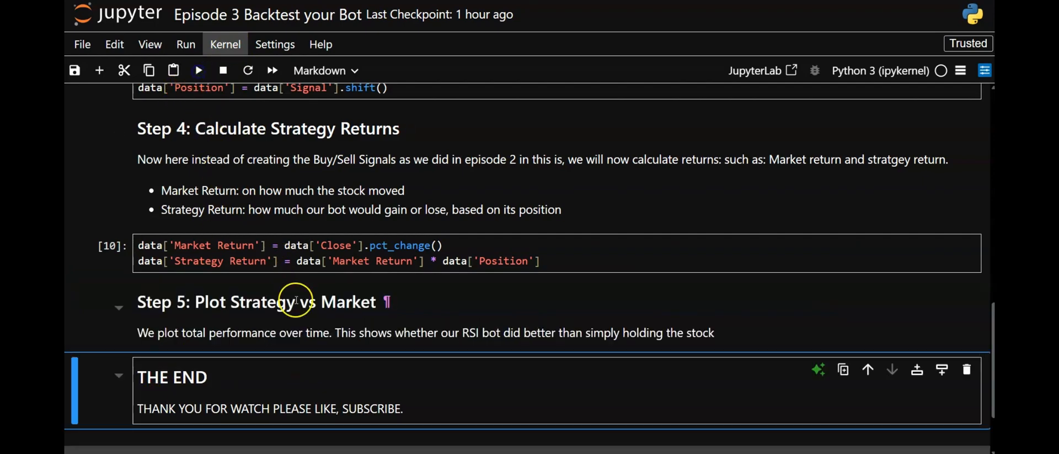
# Add a code cell below Step 5 notes with (1 + data[['Market Return','Strategy Return']]).
pyautogui.scroll(-3)
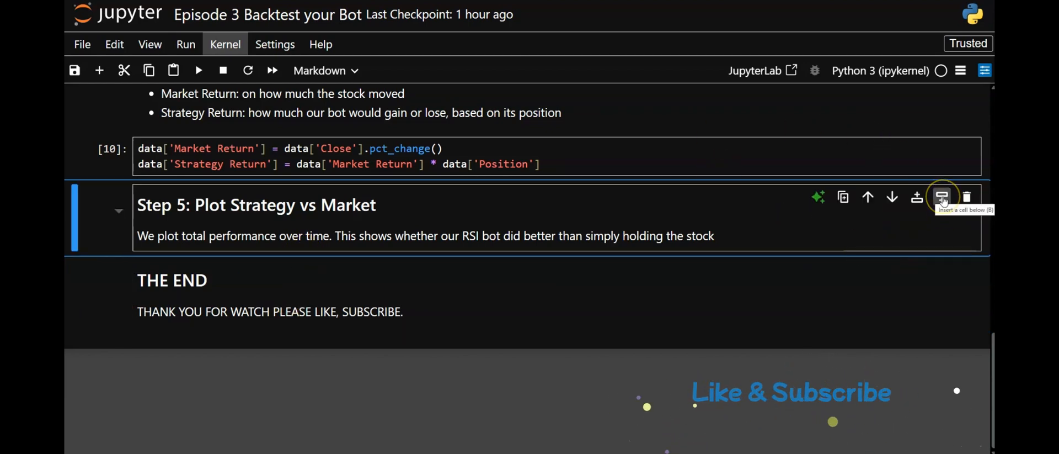
pyautogui.click(942, 196)
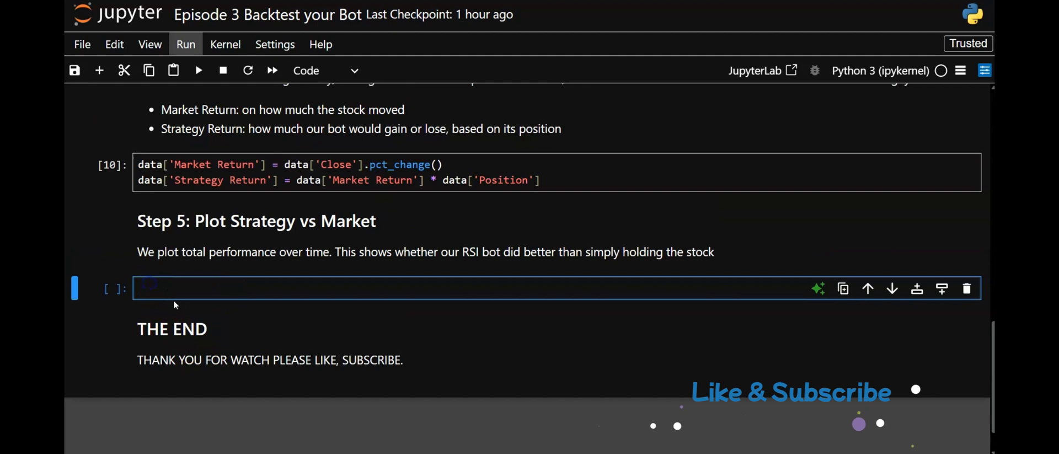
pyautogui.write('(')
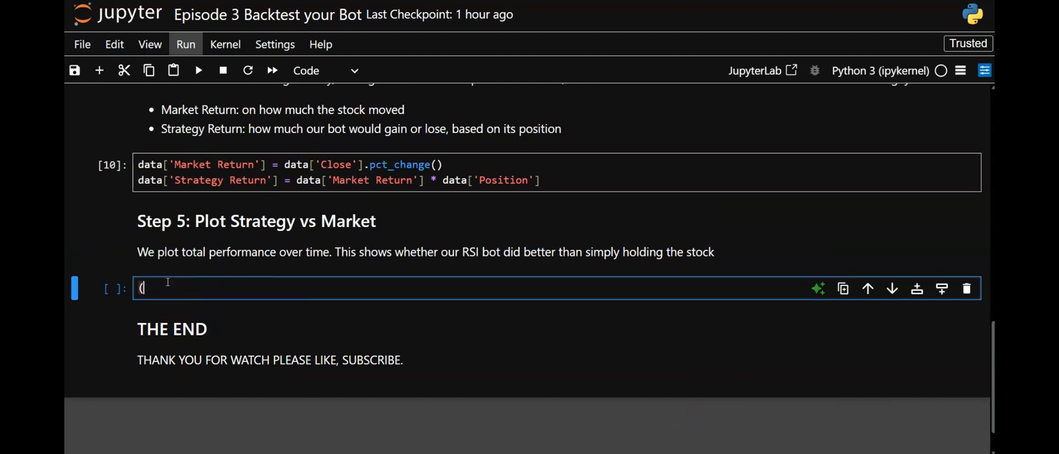
pyautogui.write('1')
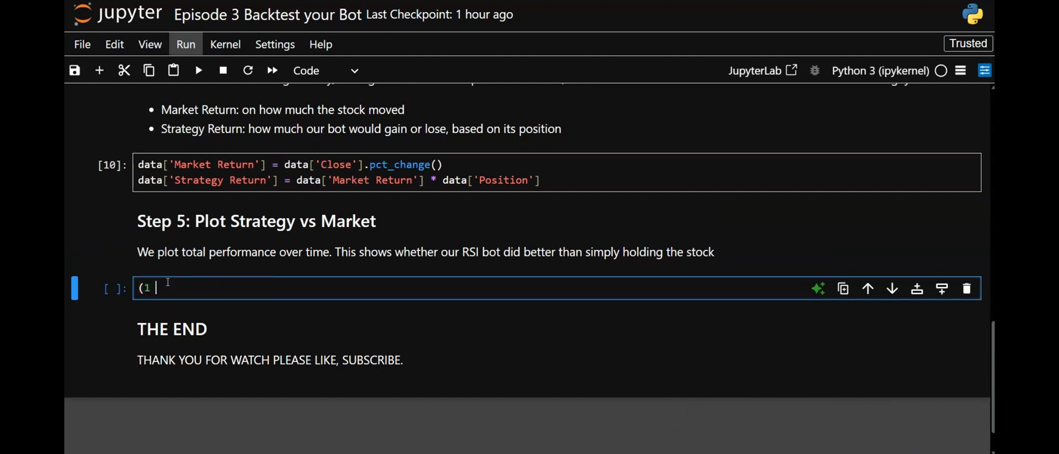
pyautogui.write('+')
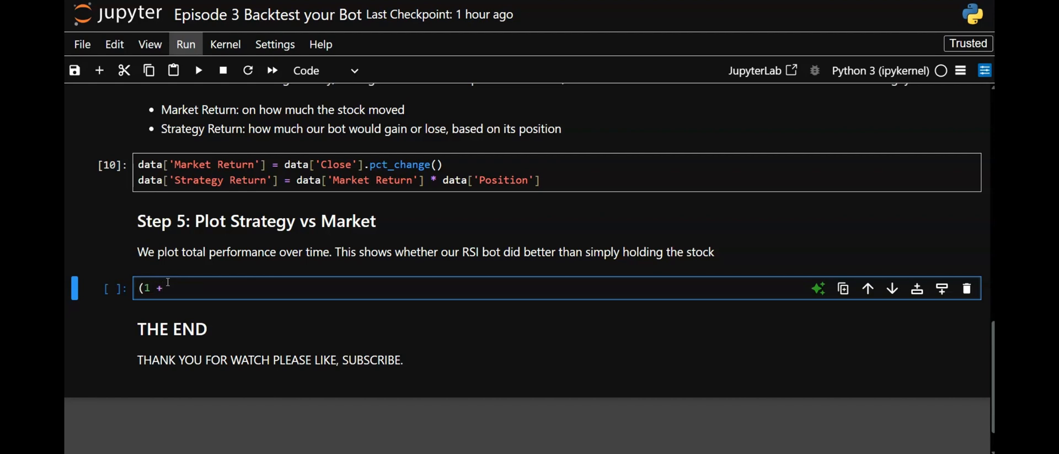
pyautogui.write('data')
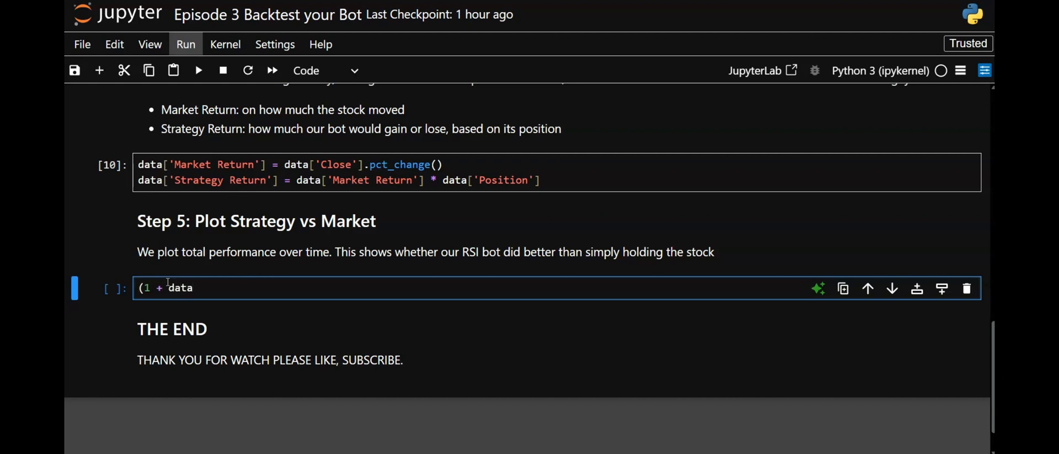
pyautogui.write("['")
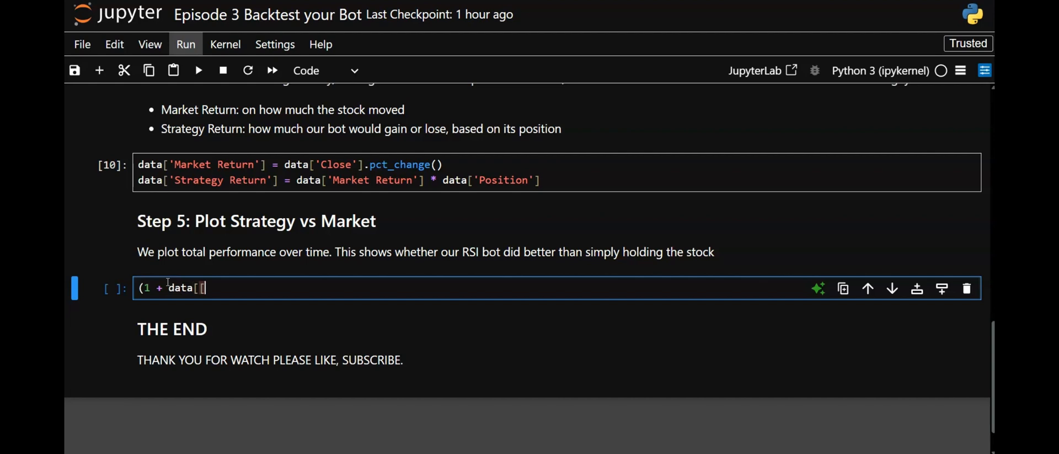
pyautogui.write("['")
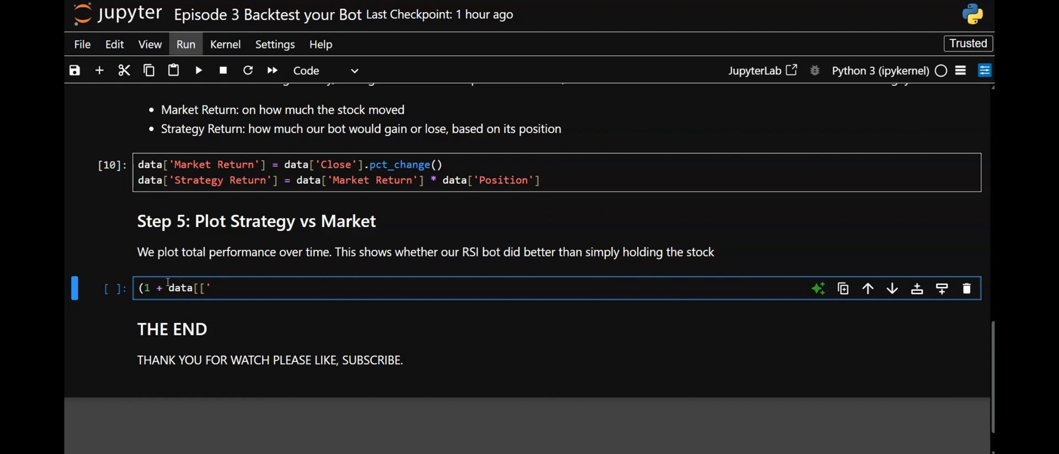
pyautogui.write('M')
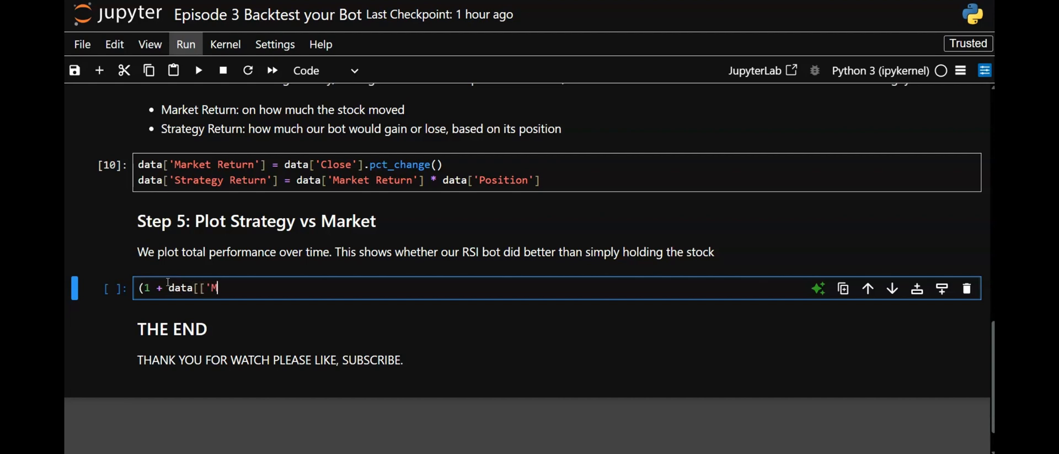
pyautogui.write('arket Ret')
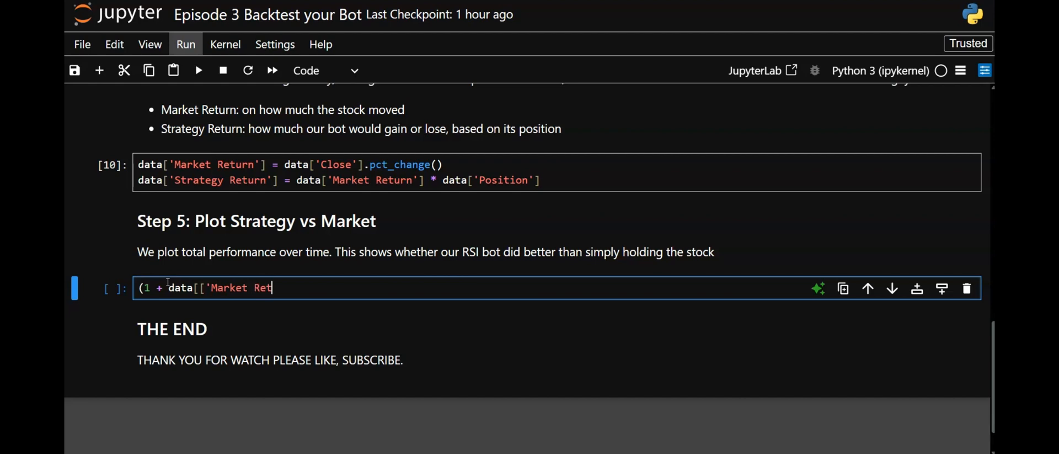
pyautogui.write("urn'")
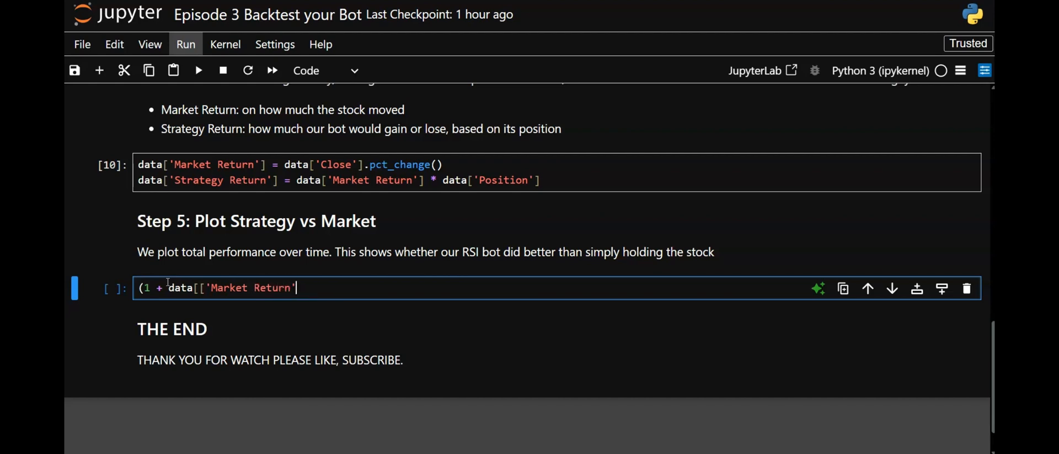
pyautogui.write(',')
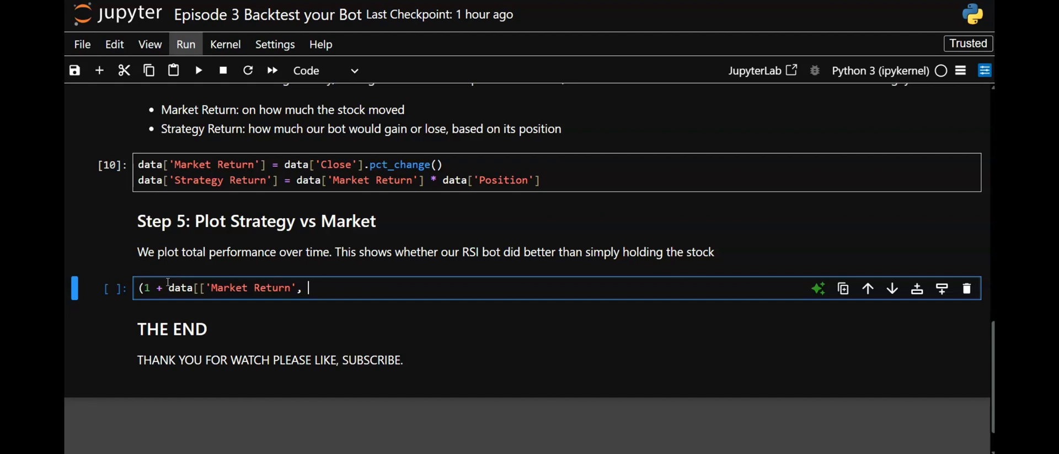
pyautogui.write("'")
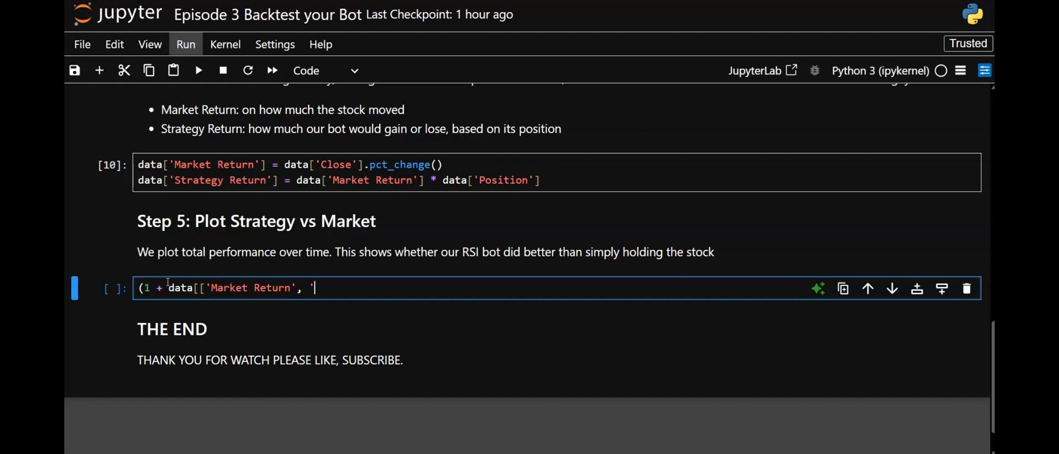
pyautogui.write("'Strategy")
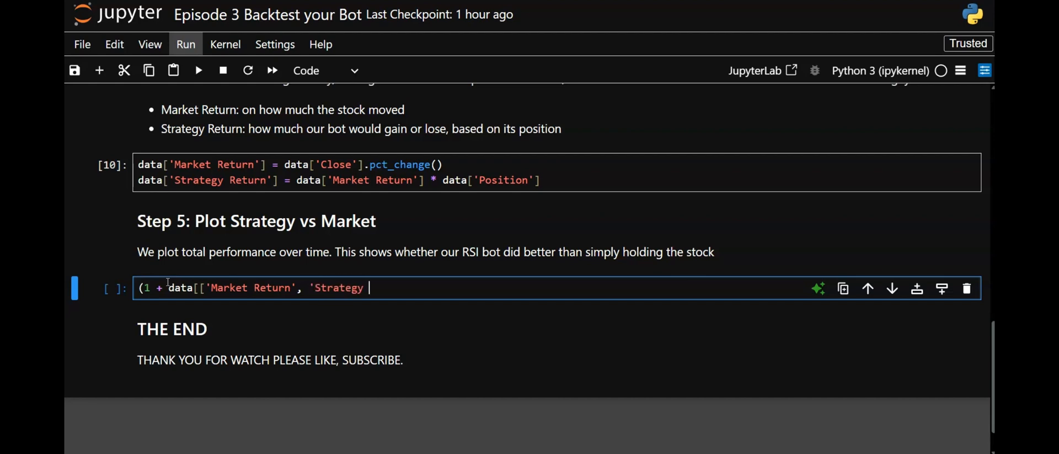
pyautogui.write("Return'")
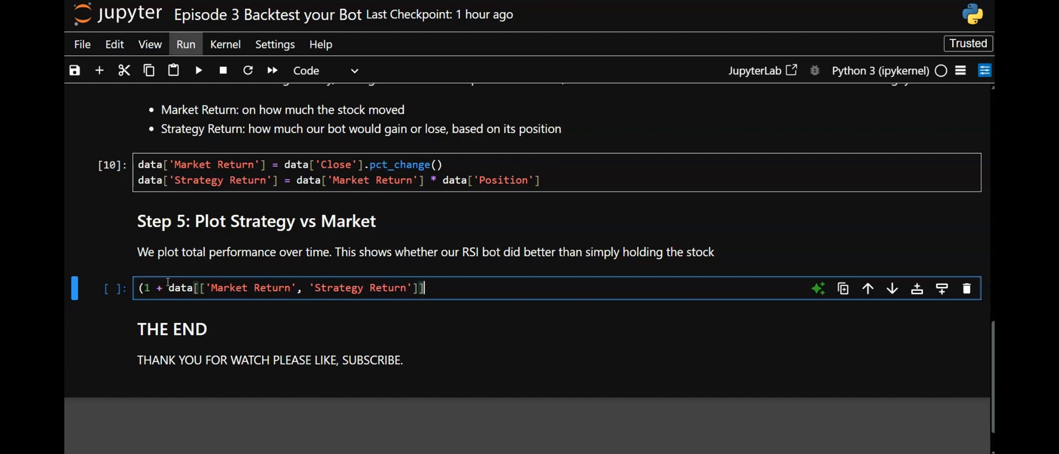
pyautogui.write(')')
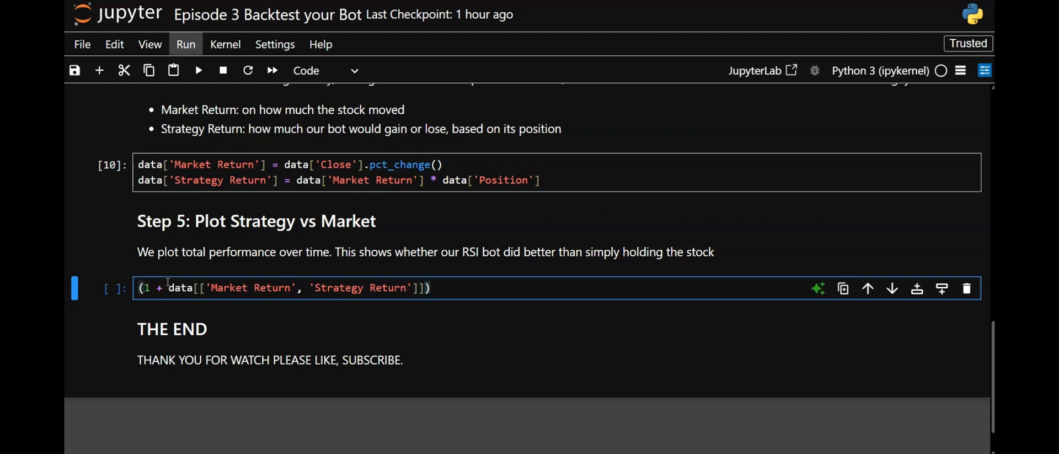
# Append .cumprod().plot(figsize=(12,6)) to plot the cumulative returns.
pyautogui.write('.')
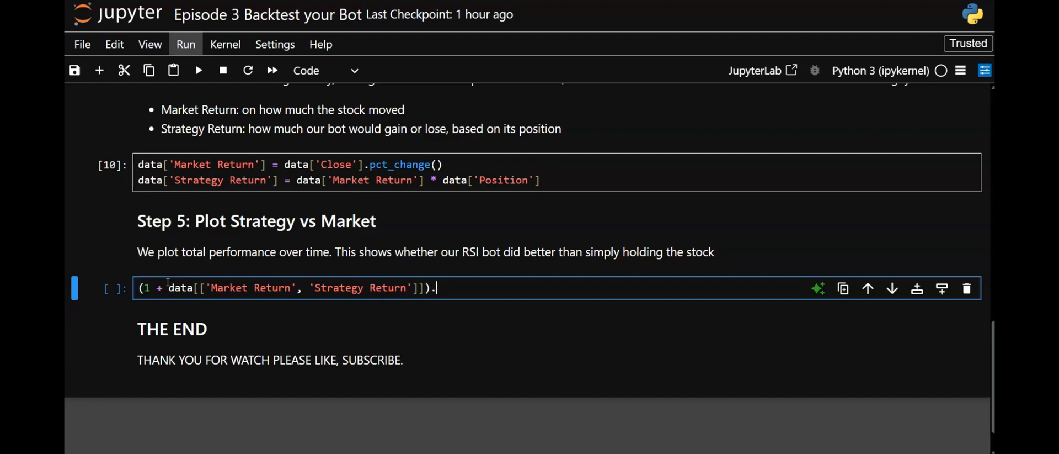
pyautogui.write('cump')
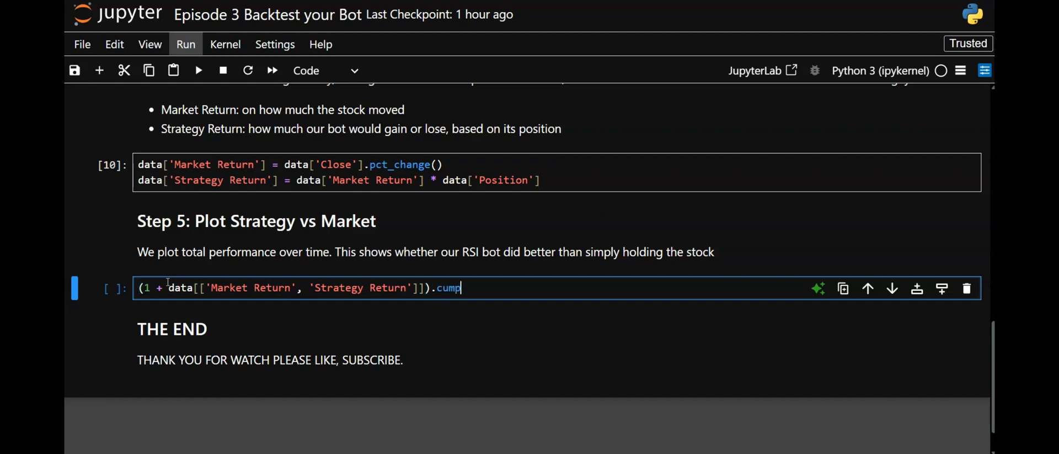
pyautogui.write('rod()')
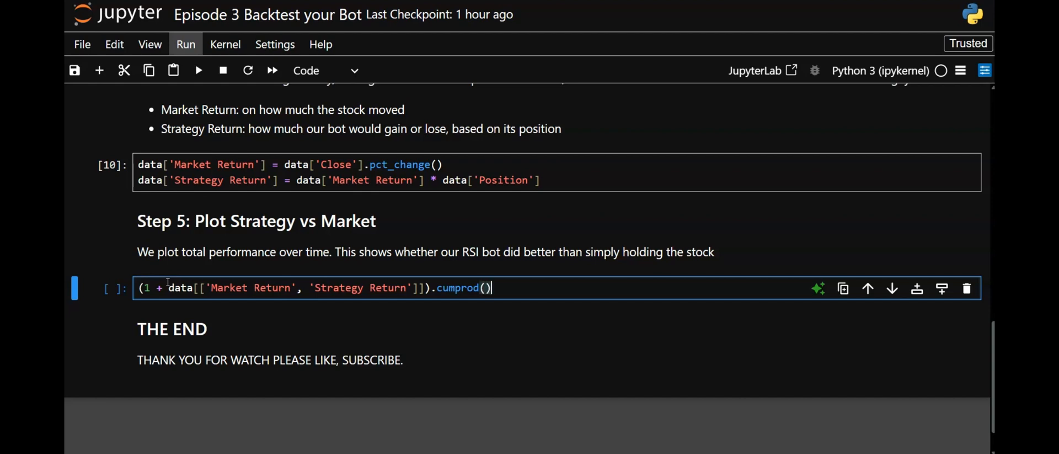
pyautogui.write('.pl')
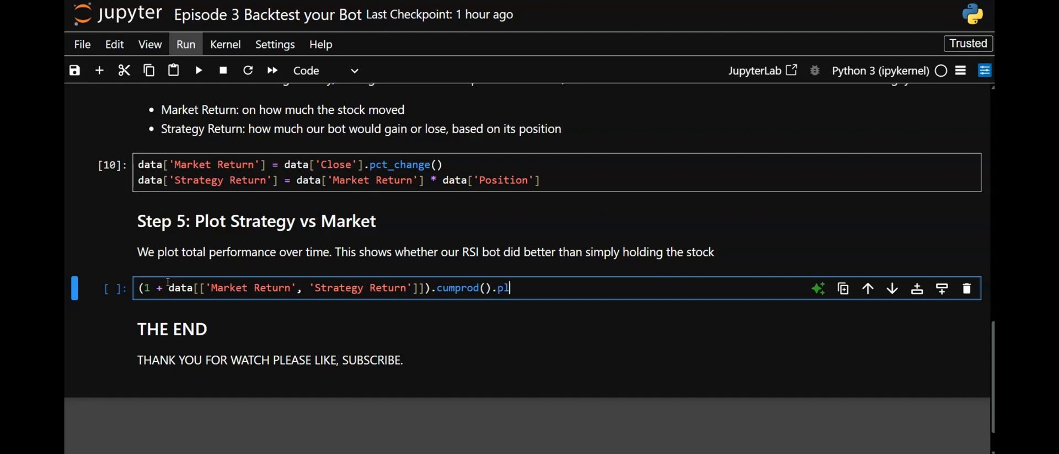
pyautogui.write('ot')
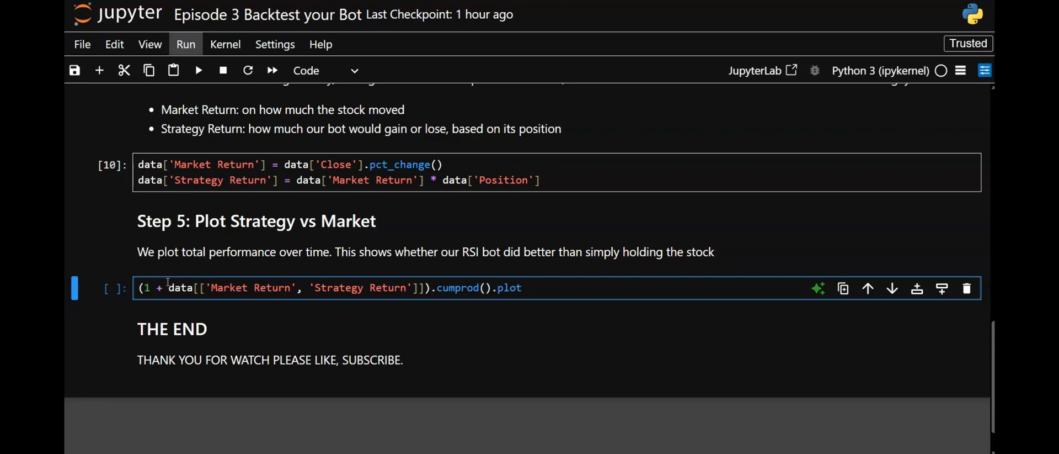
pyautogui.write('(f')
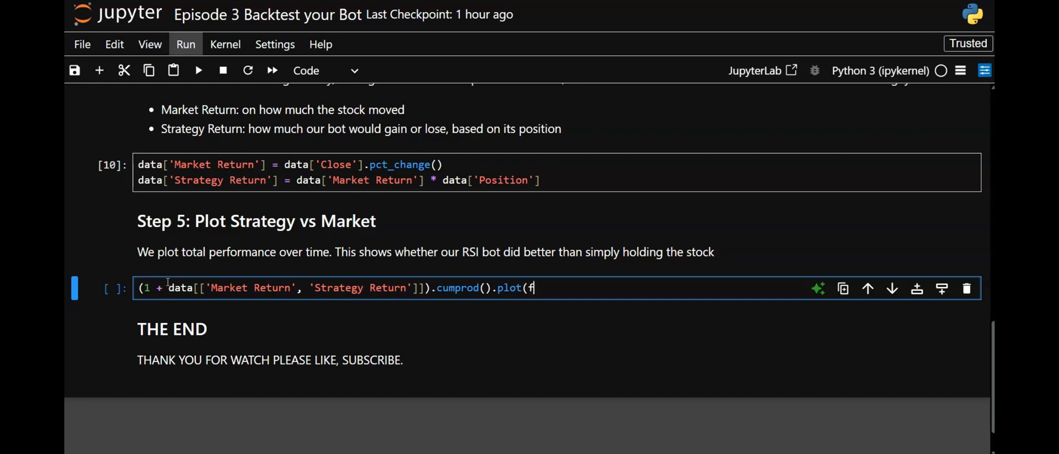
pyautogui.write('igsi')
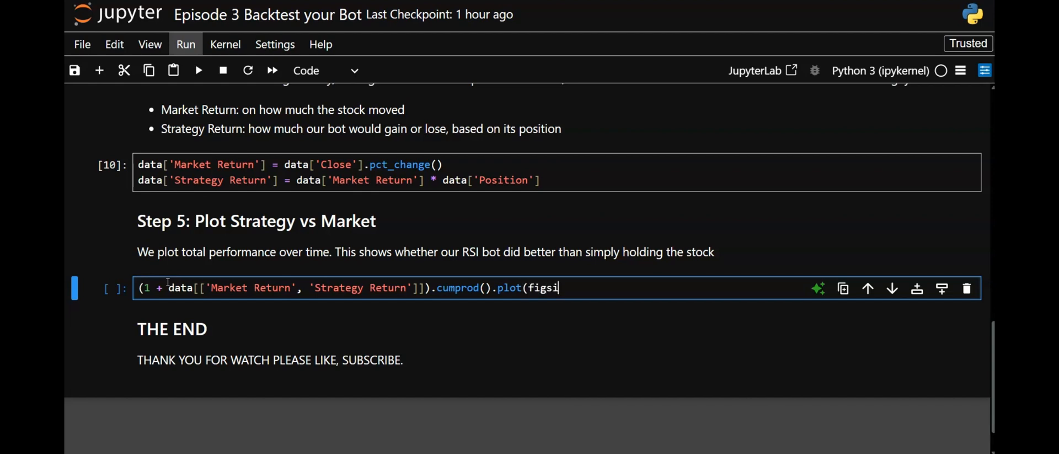
pyautogui.write('ze=')
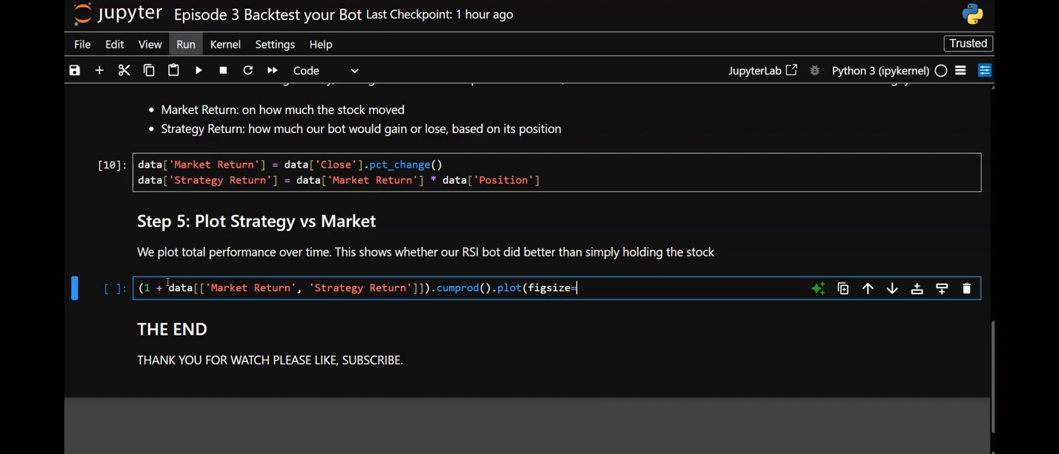
pyautogui.write('(1')
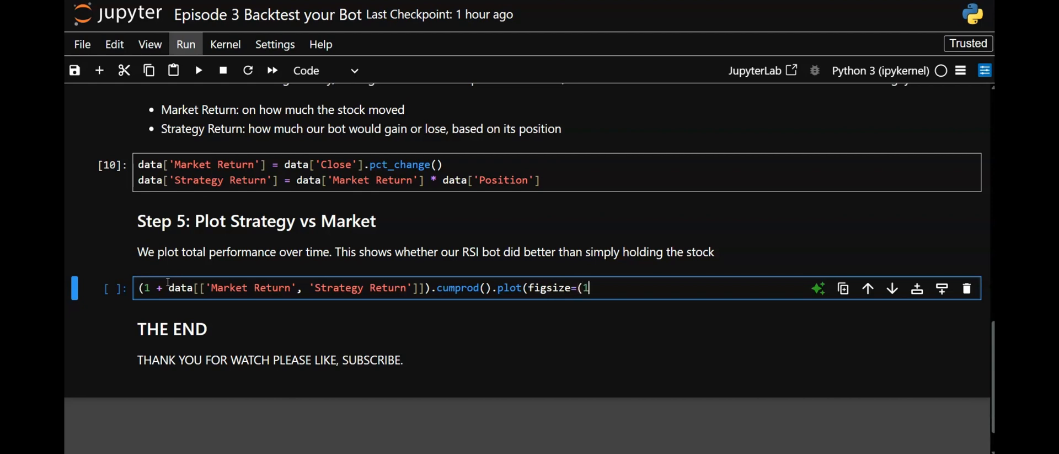
pyautogui.write('2,6')
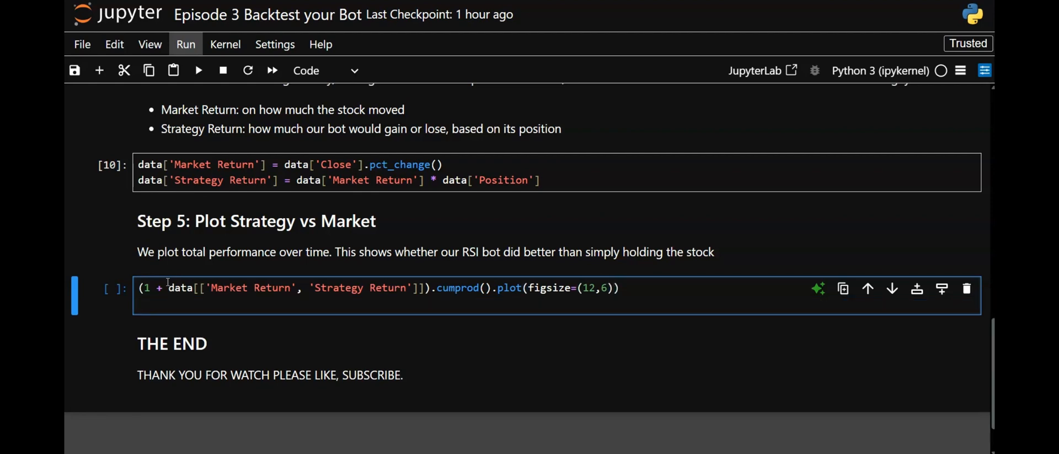
# Add plt.title('Strategy Performance vs Market') to the plotting cell.
pyautogui.write('plt.')
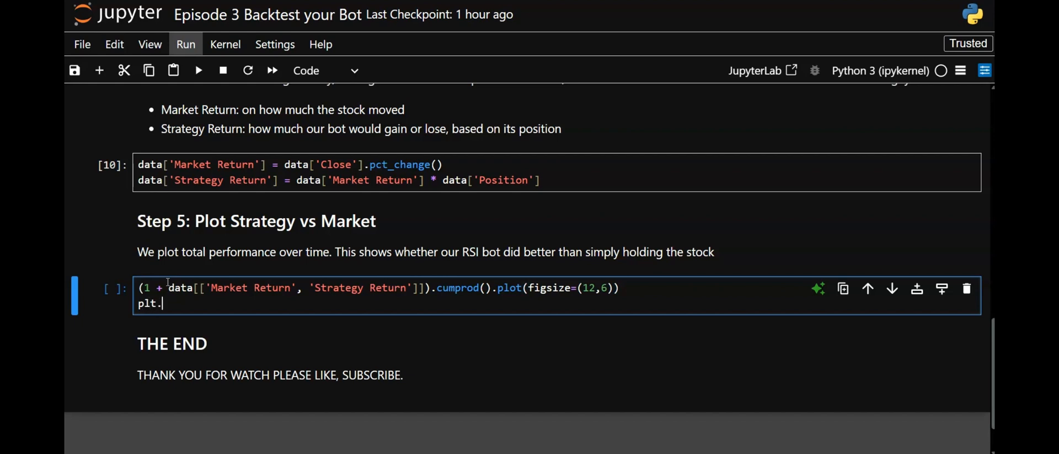
pyautogui.write('title')
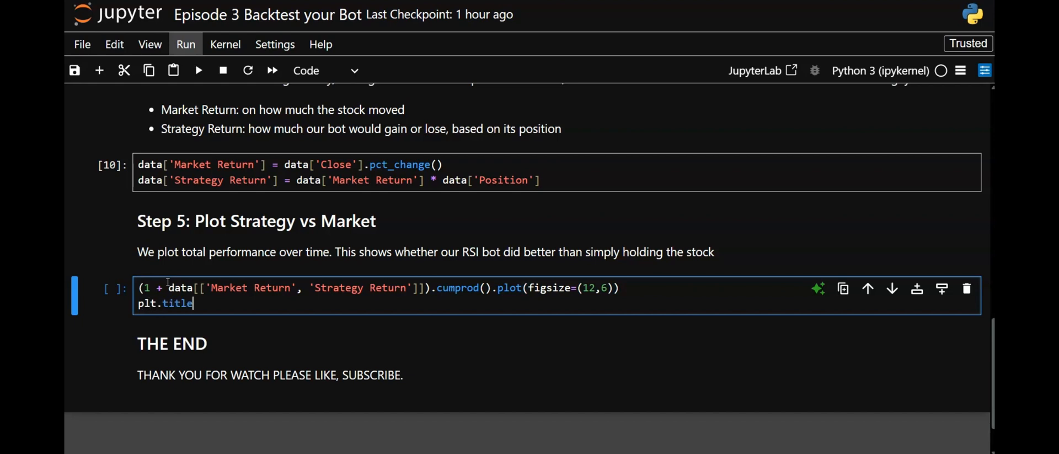
pyautogui.write("('")
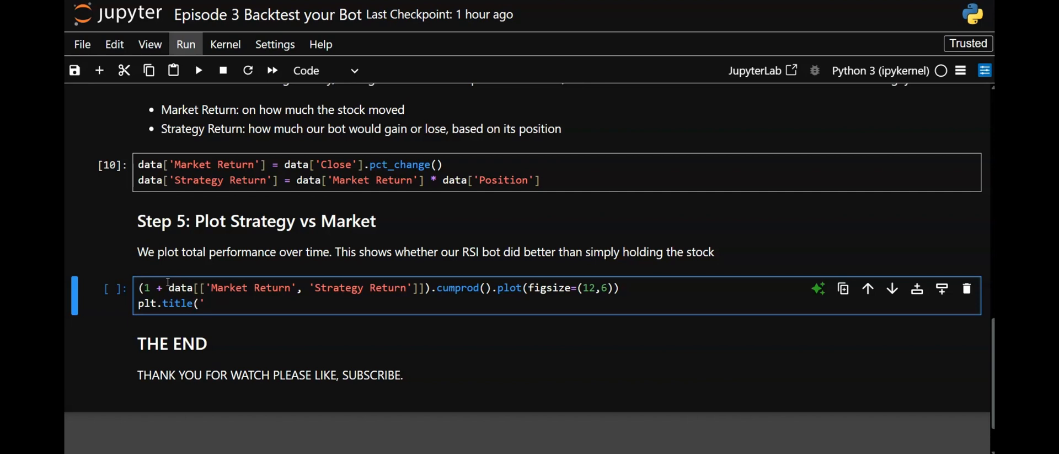
pyautogui.write('Strategy')
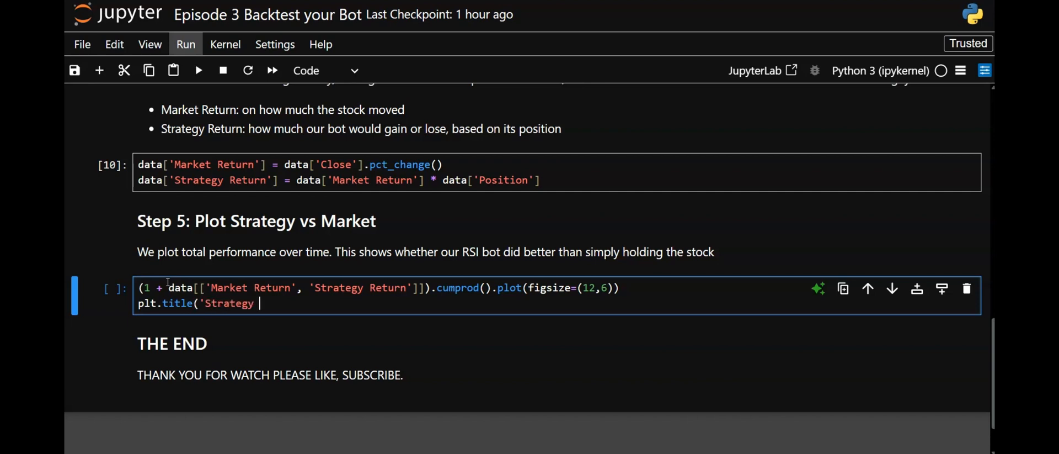
pyautogui.write("Performance vs Market'")
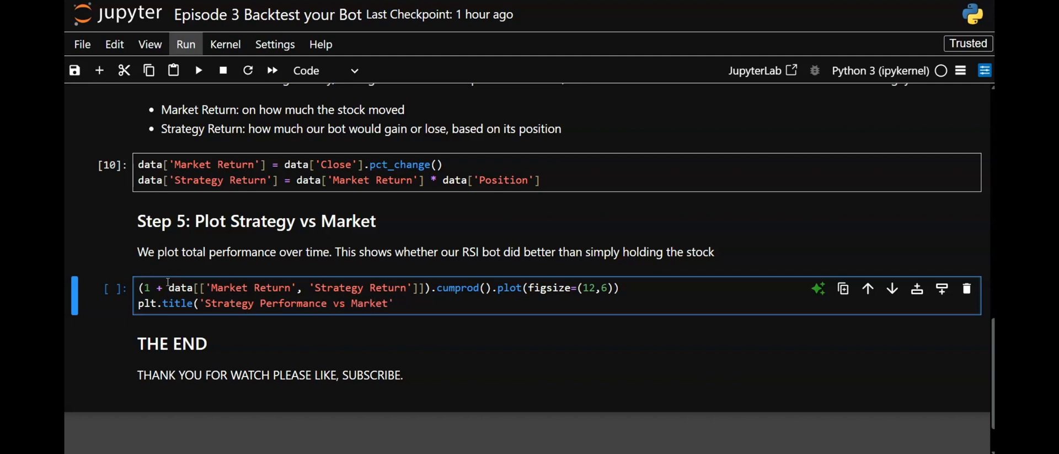
# Add Date and Cumulative Return axis labels, a grid and plt.show().
pyautogui.press('enter')
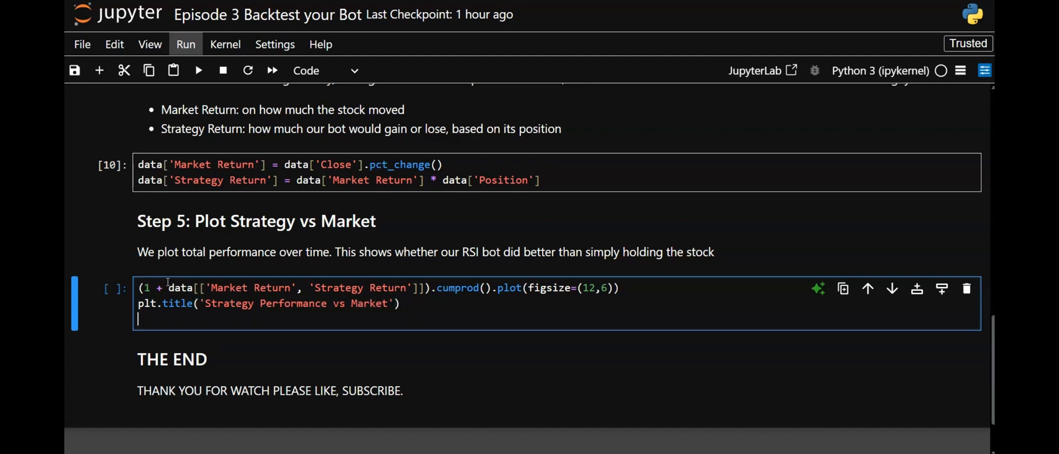
pyautogui.write('plt.xlabel')
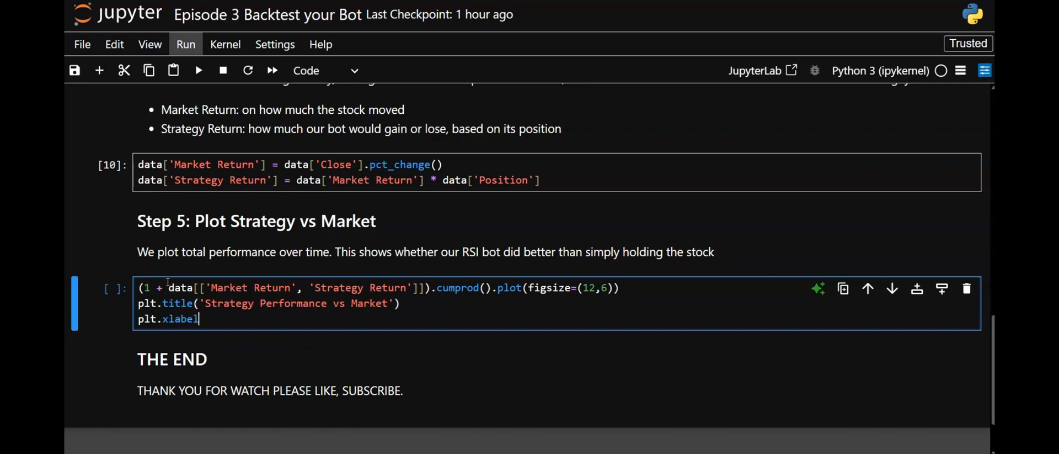
pyautogui.write("('Date'")
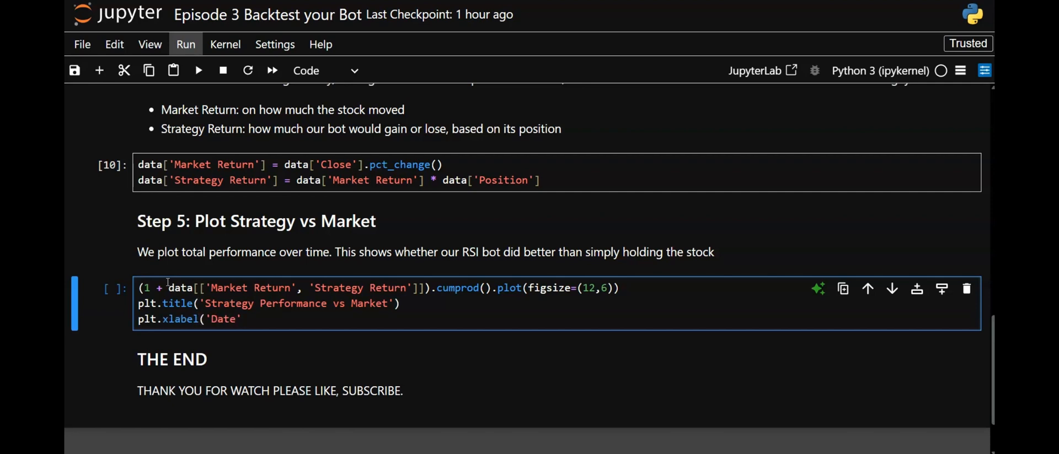
pyautogui.write('plt.')
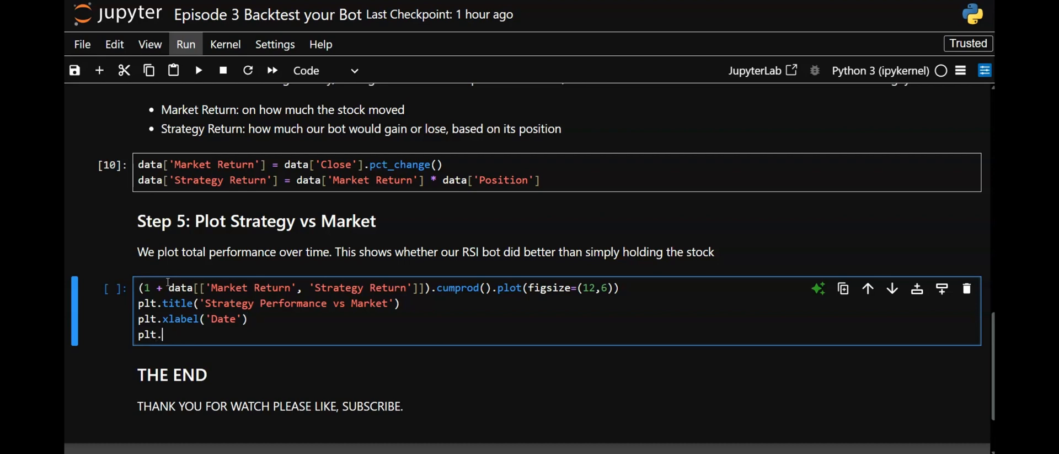
pyautogui.write("ylabel('C")
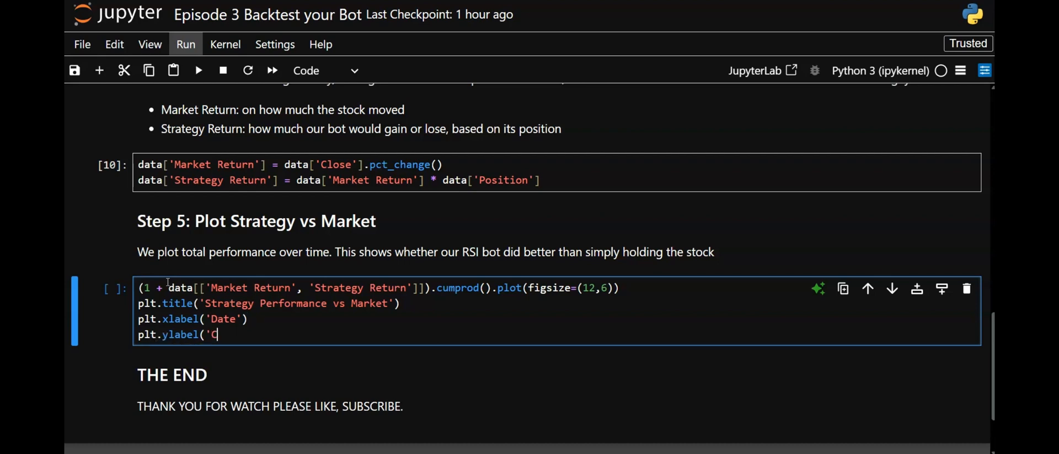
pyautogui.write('umulative Return')
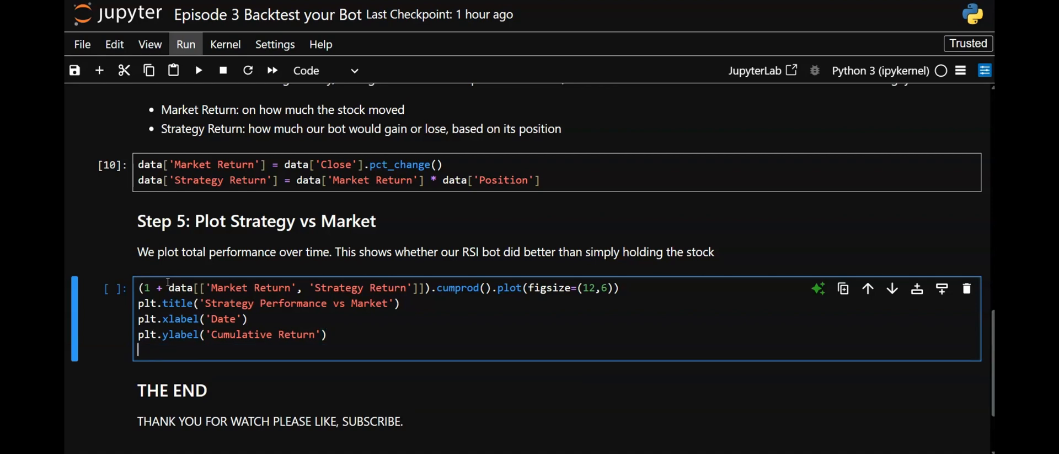
pyautogui.write('plt.grid(')
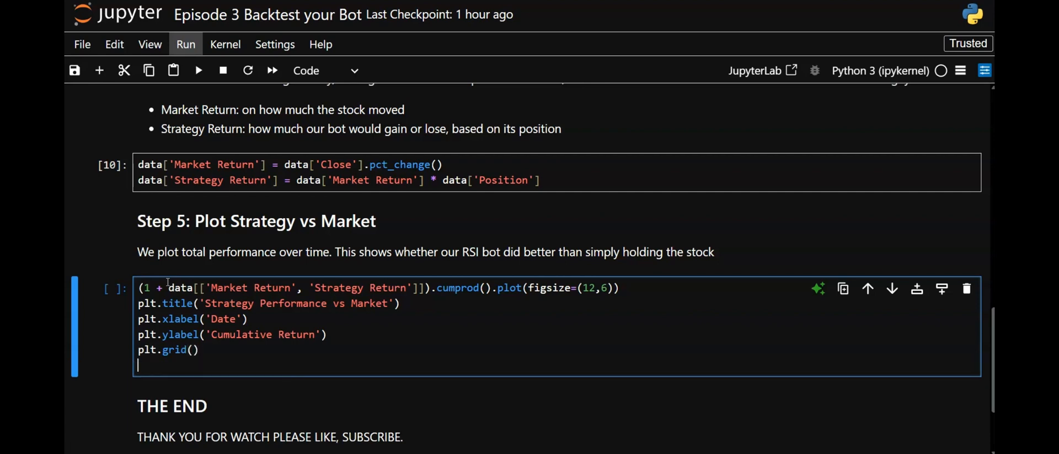
pyautogui.write('plt.show(')
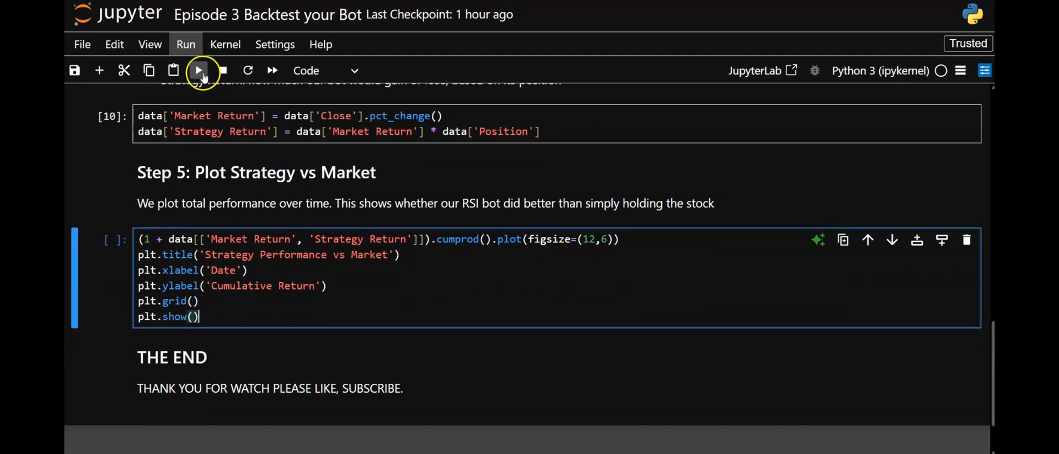
# Run the Step 5 plotting cell and scroll down to view the chart.
pyautogui.click(199, 69)
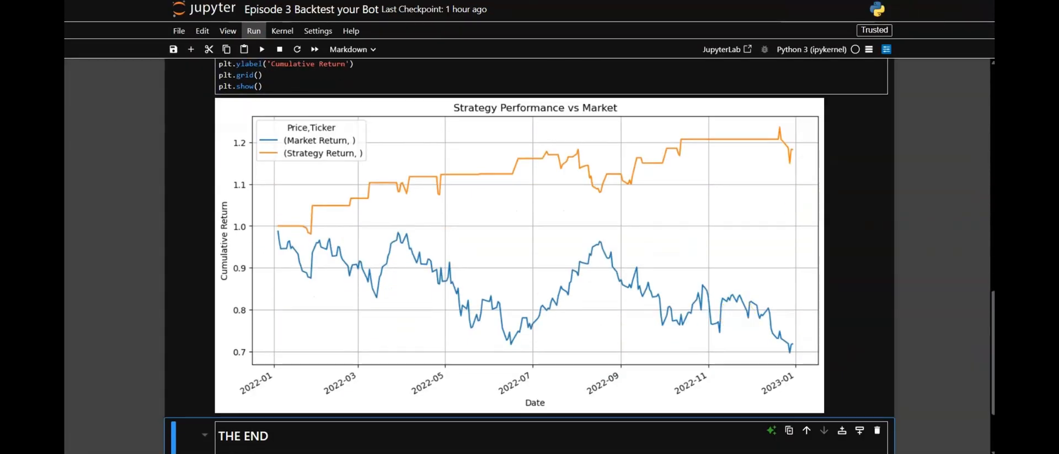
pyautogui.moveTo(614, 329)
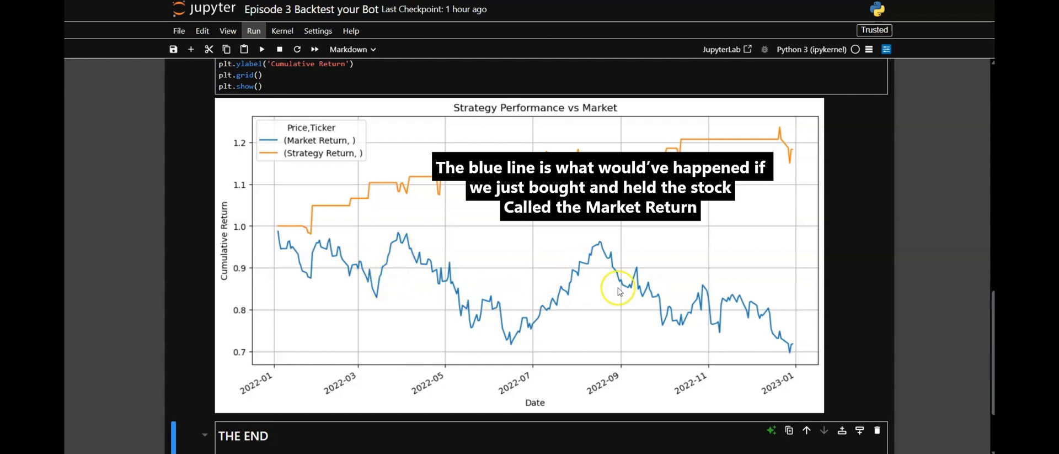
pyautogui.moveTo(713, 307)
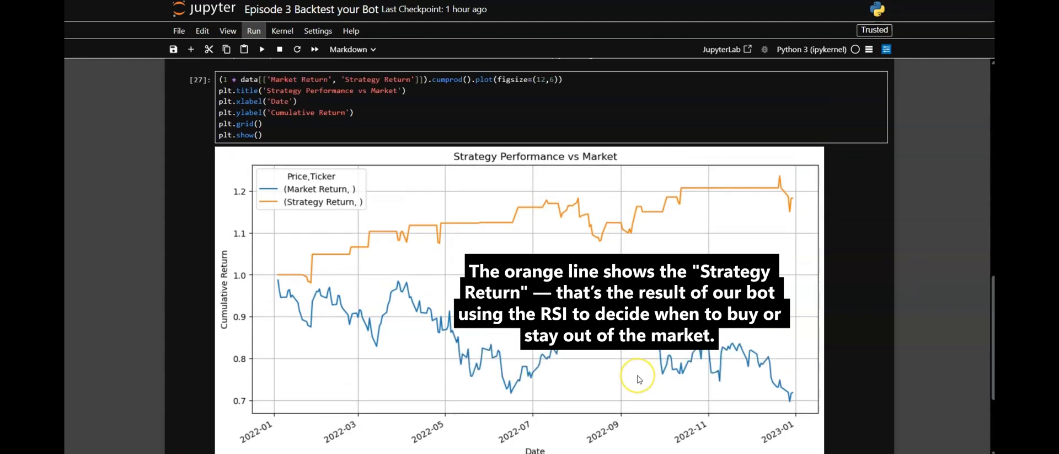
pyautogui.moveTo(639, 379)
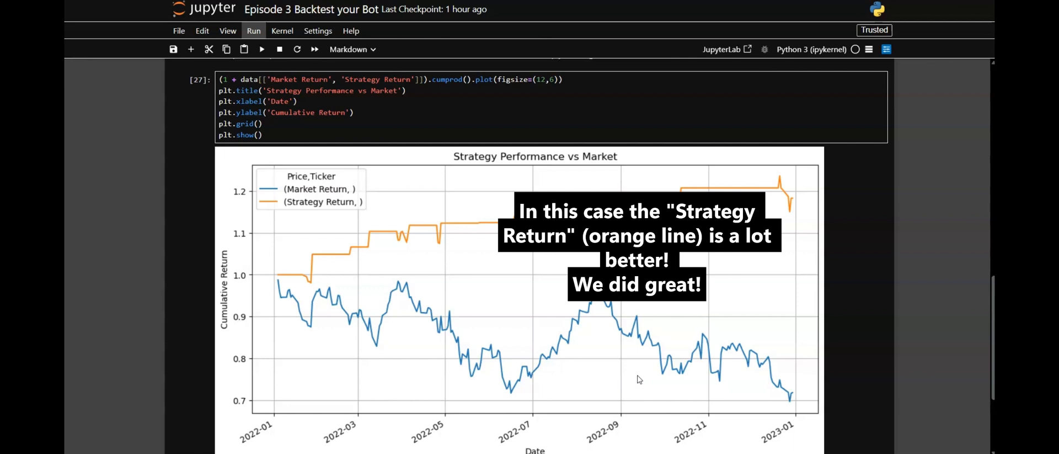
pyautogui.scroll(-3)
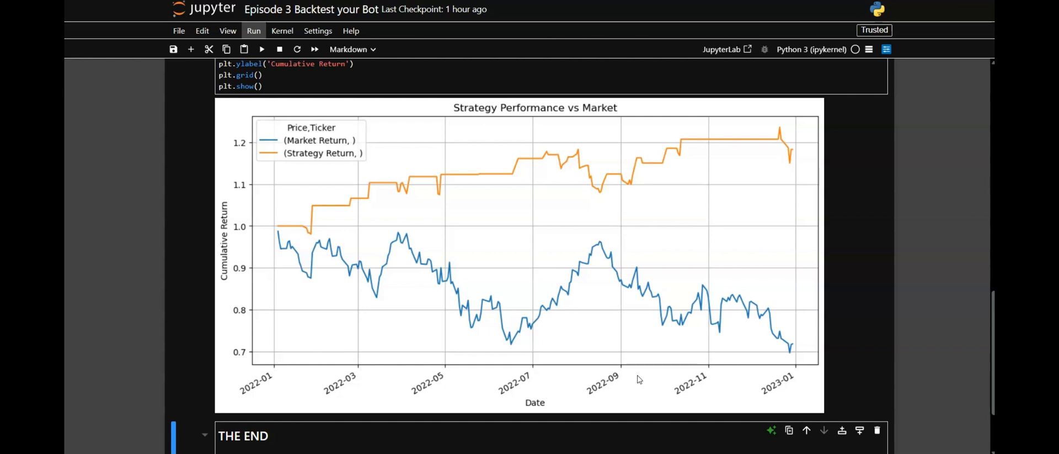
pyautogui.moveTo(312, 302)
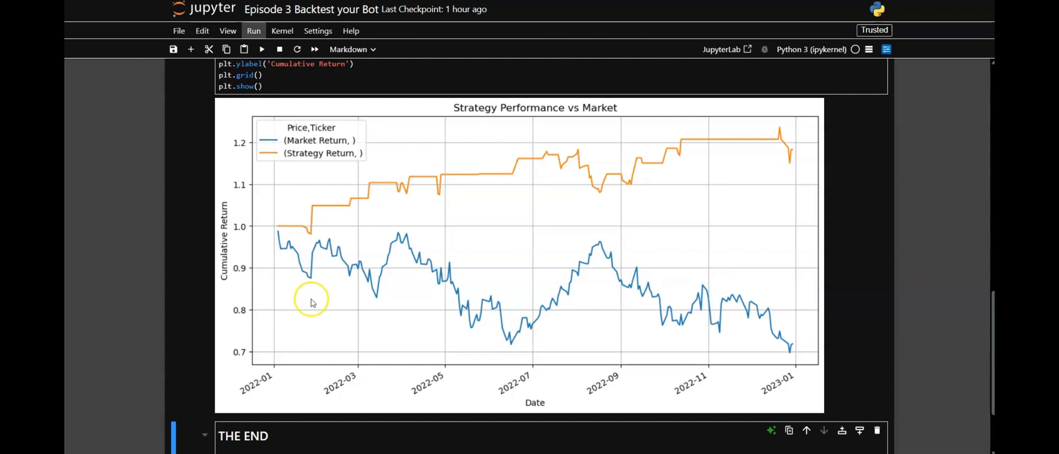
pyautogui.moveTo(520, 192)
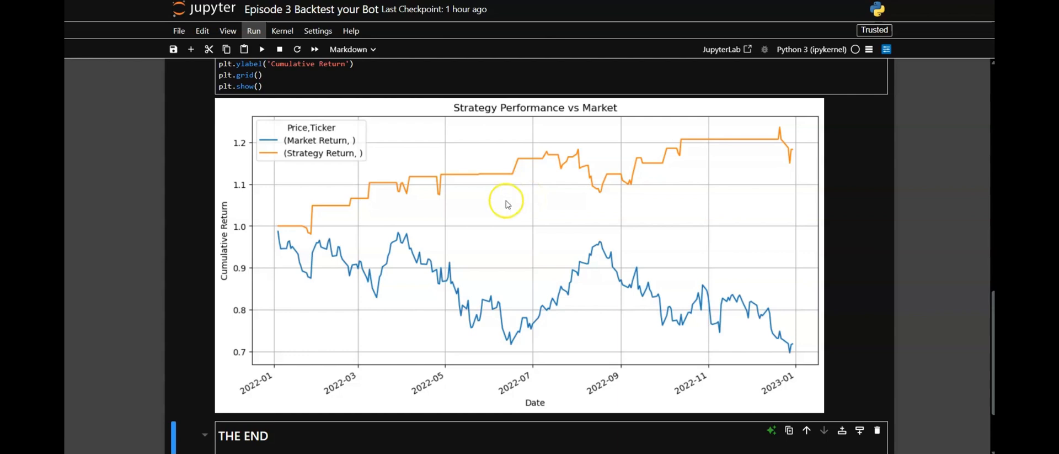
pyautogui.moveTo(499, 211)
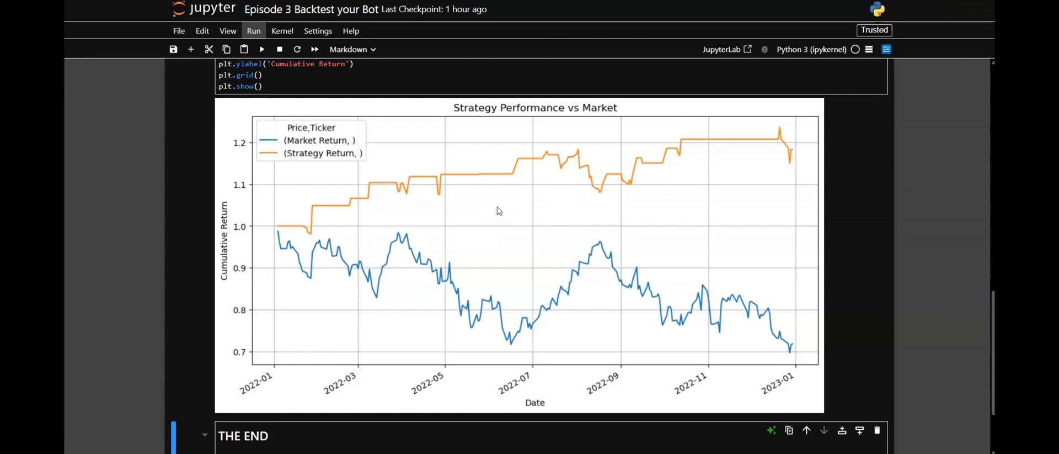
pyautogui.moveTo(690, 247)
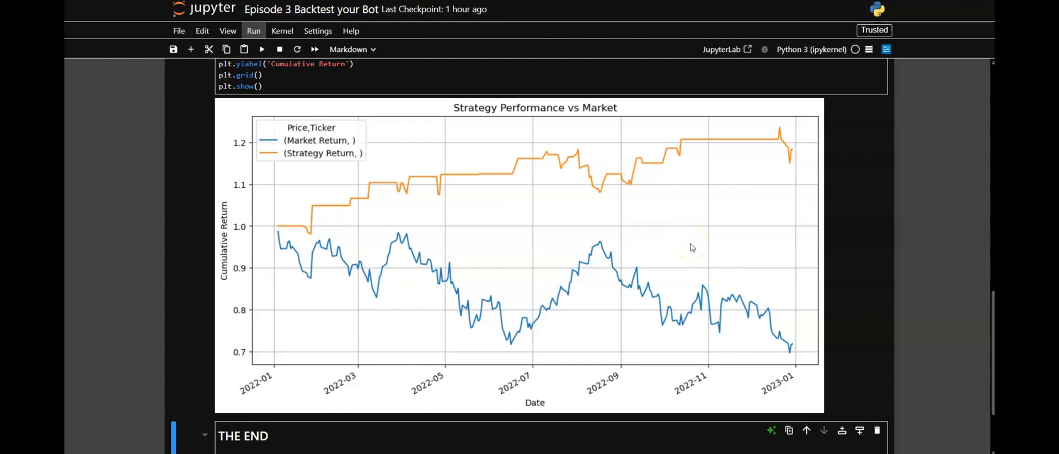